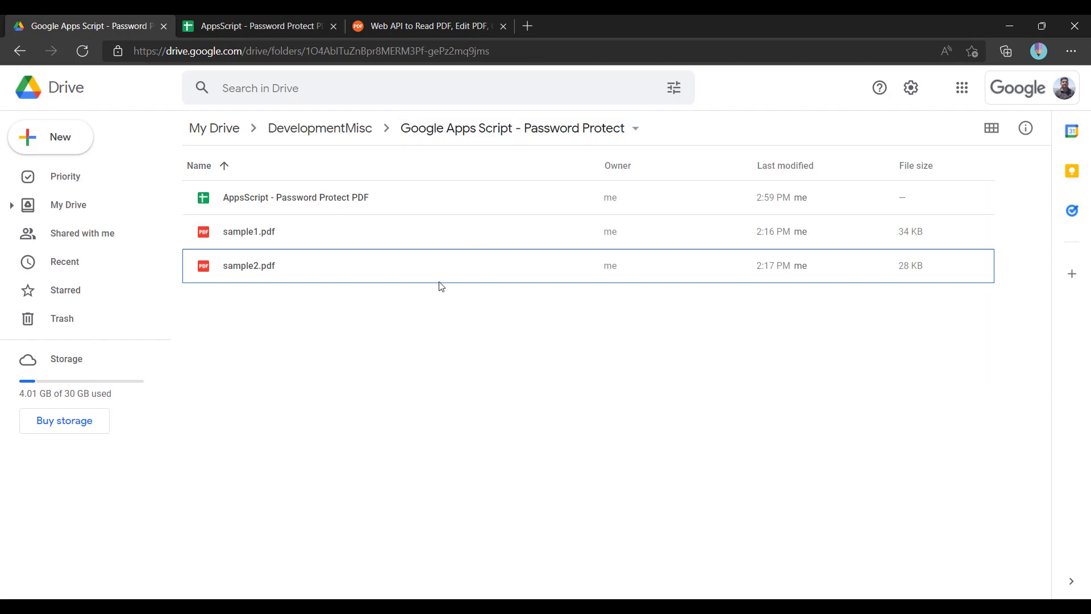
mouse_move(332, 240)
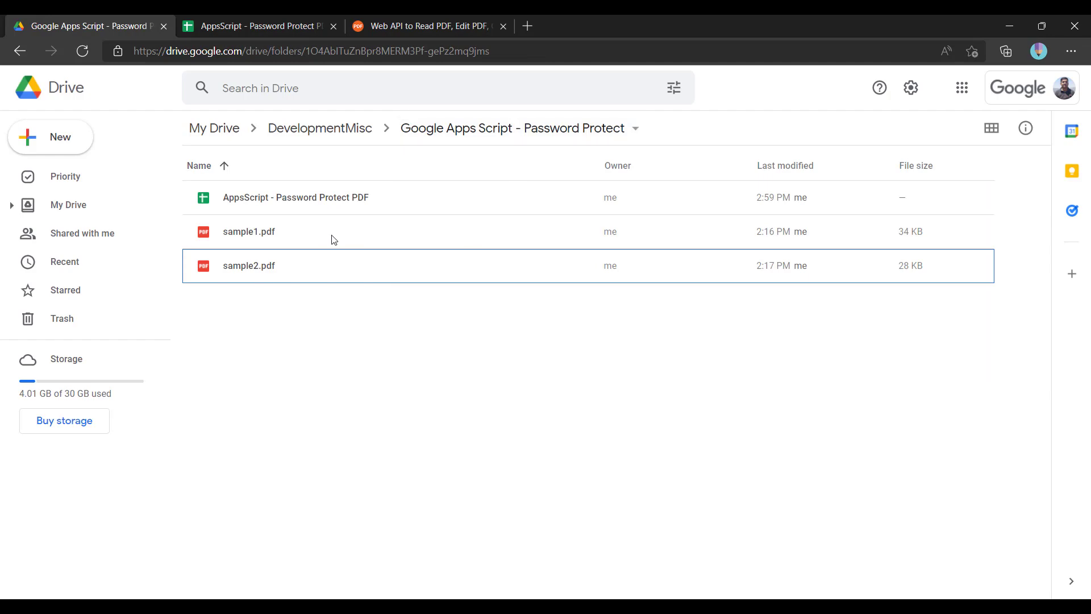
Preview sample2.pdf in the Password Protect folder to check its products table, then close it.
double_click(249, 230)
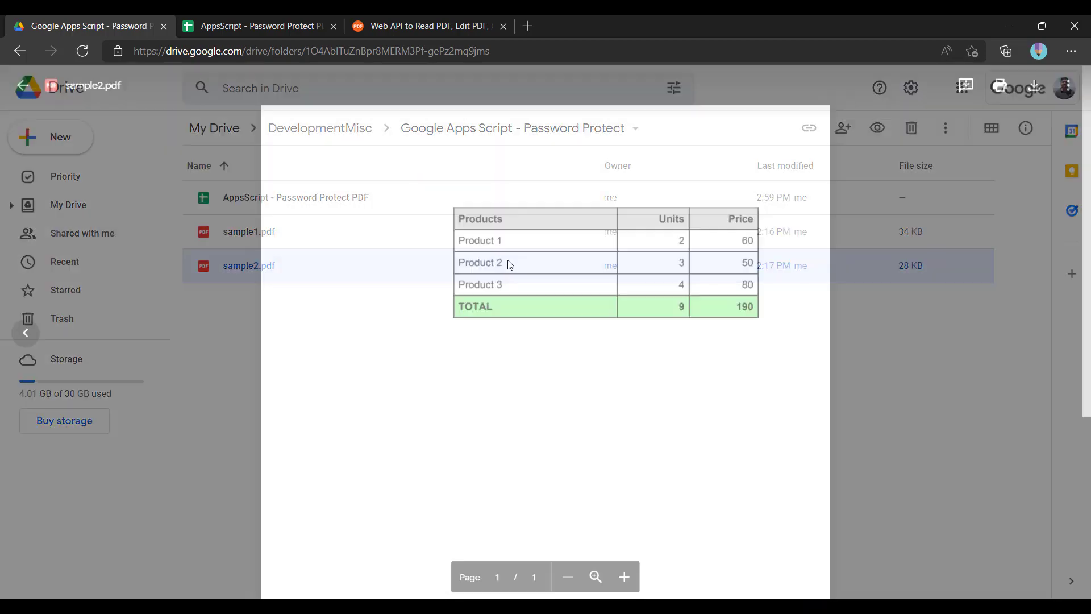
click(258, 27)
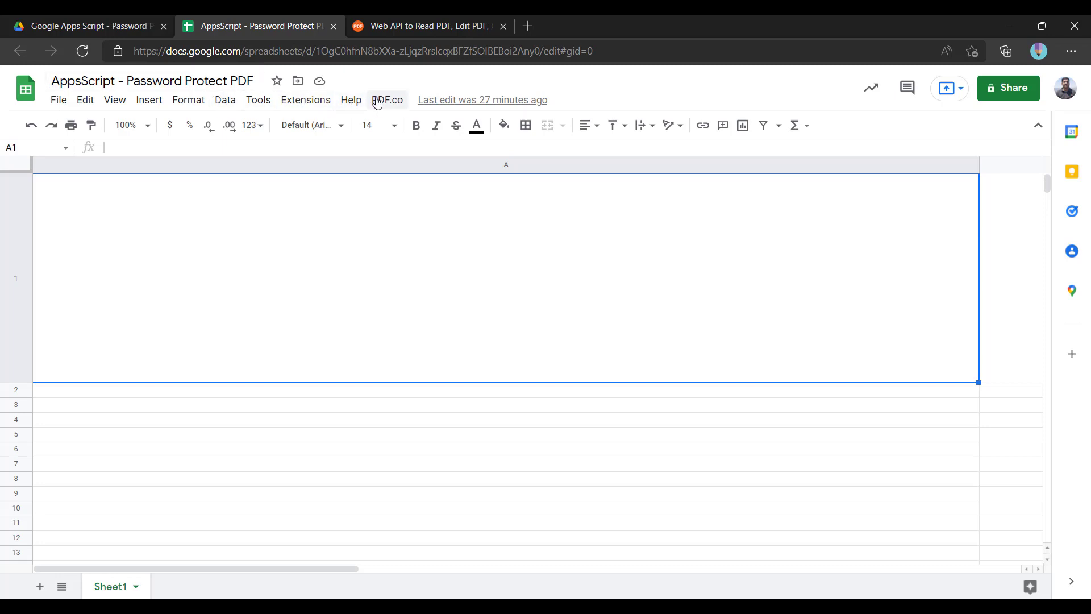
Run PDF.co > 'Add Password to All PDF Files Of Current Folder' and return to the Drive folder.
click(387, 99)
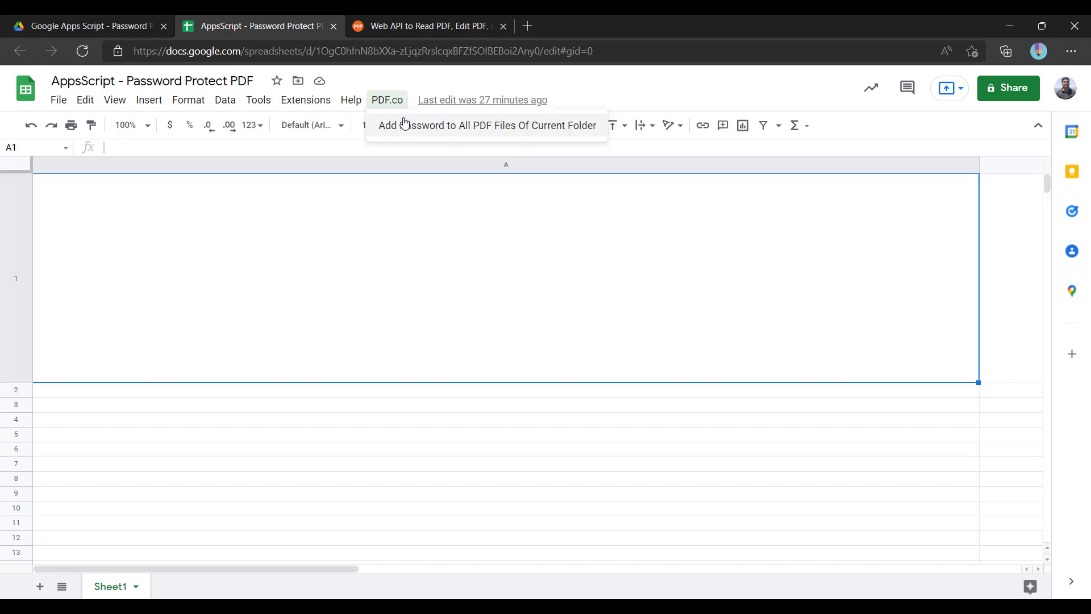
mouse_move(445, 131)
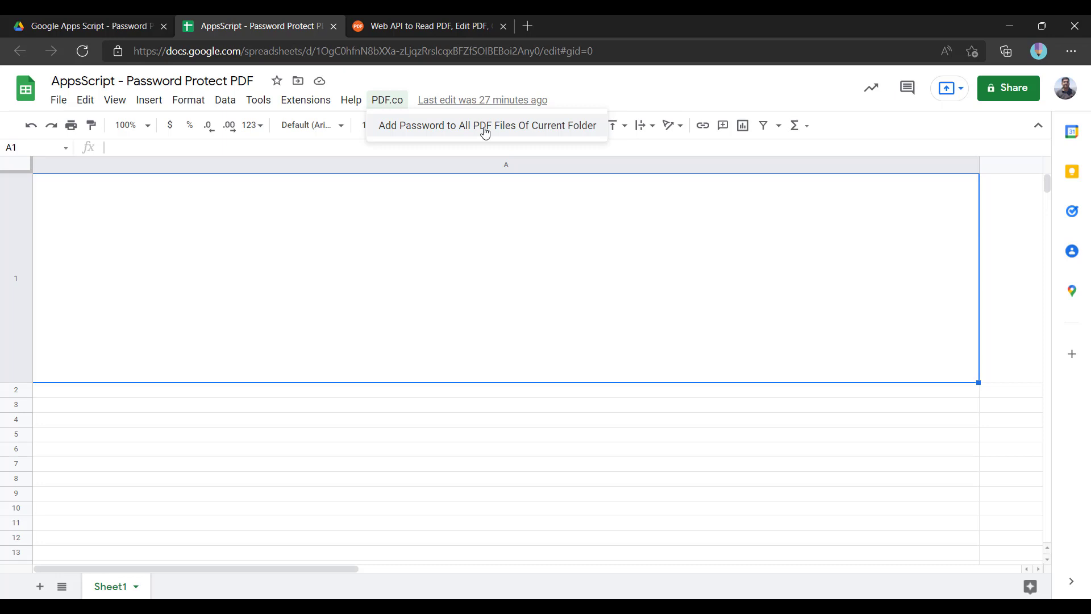
click(487, 125)
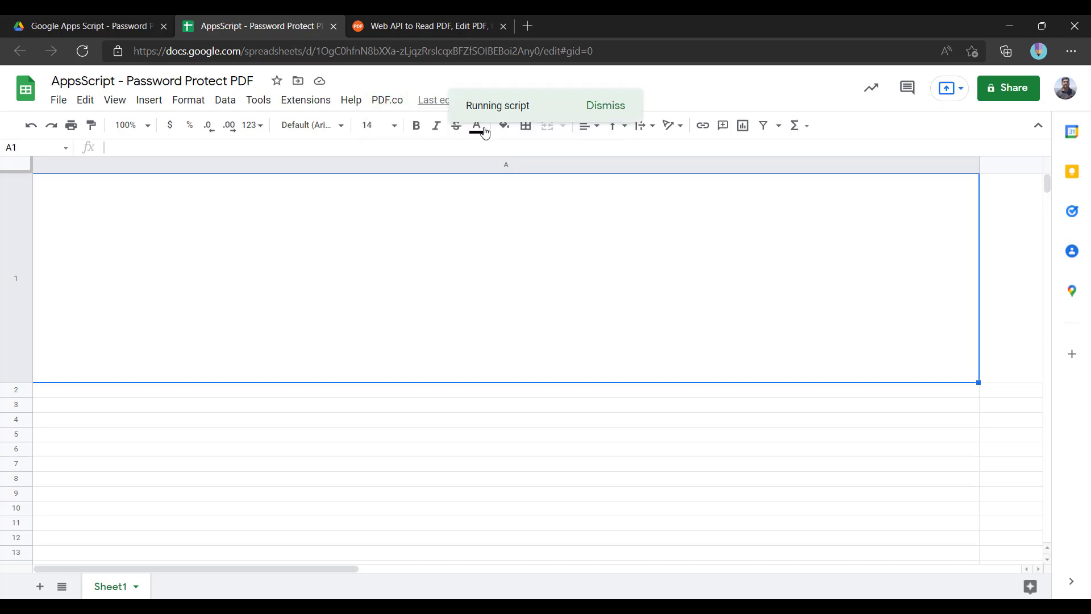
mouse_move(557, 219)
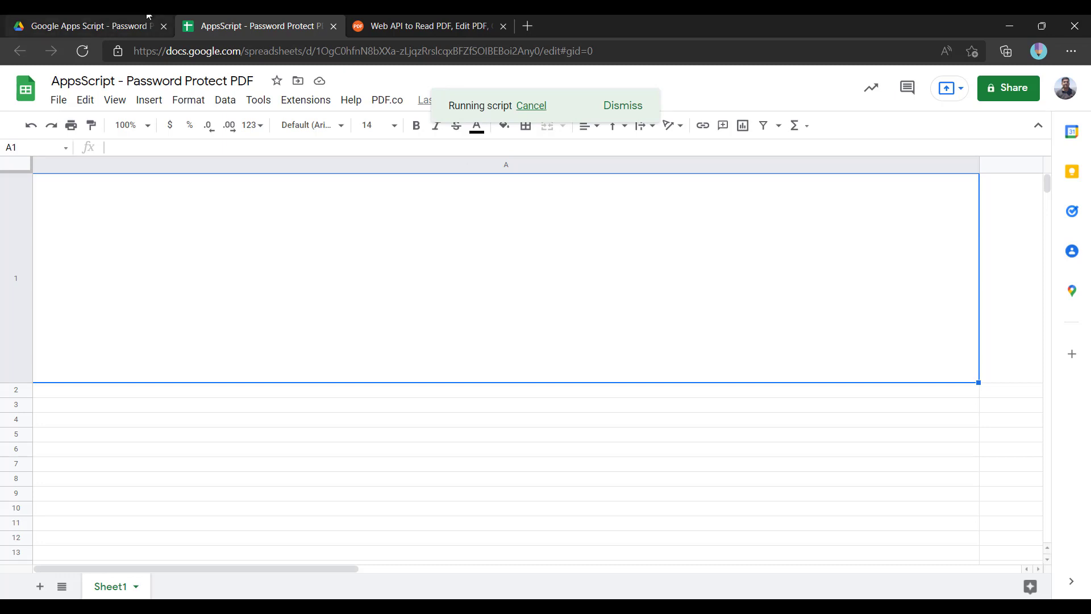
click(83, 26)
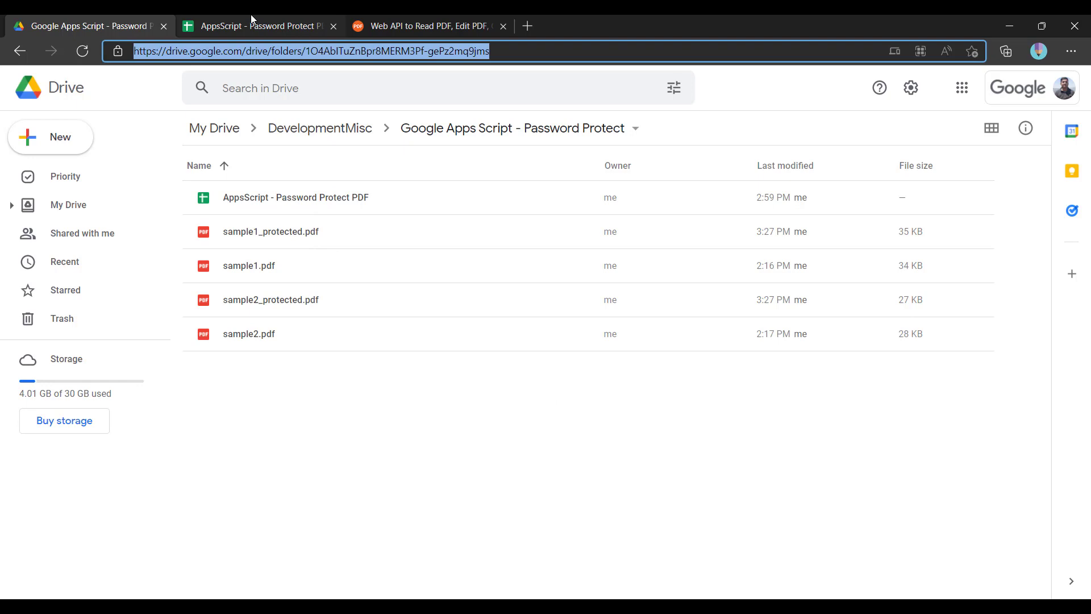
Refresh the folder and view sample1_protected.pdf after submitting its password.
click(257, 26)
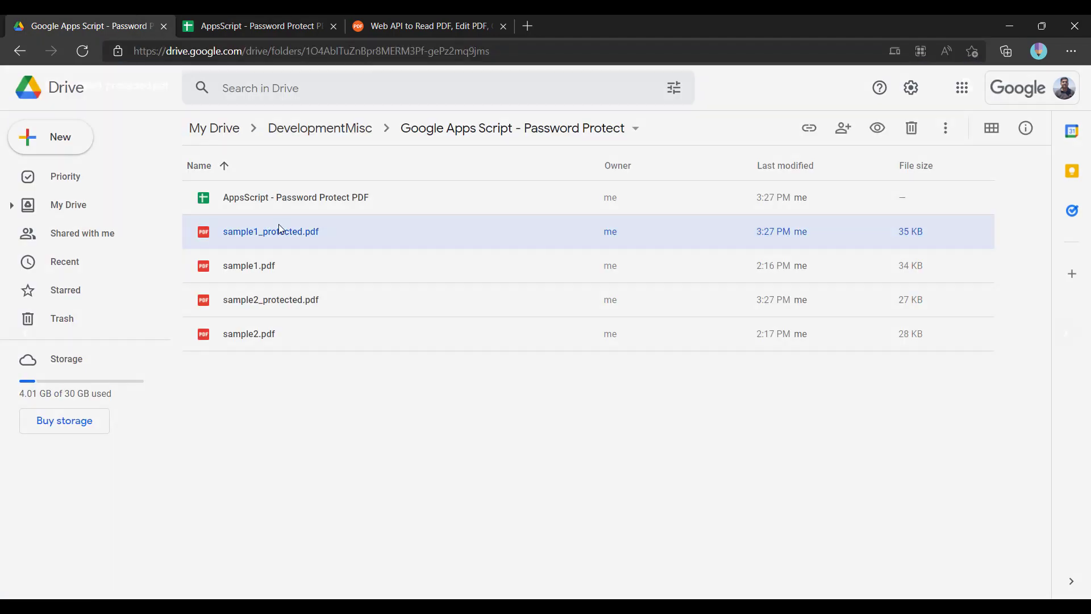
double_click(271, 230)
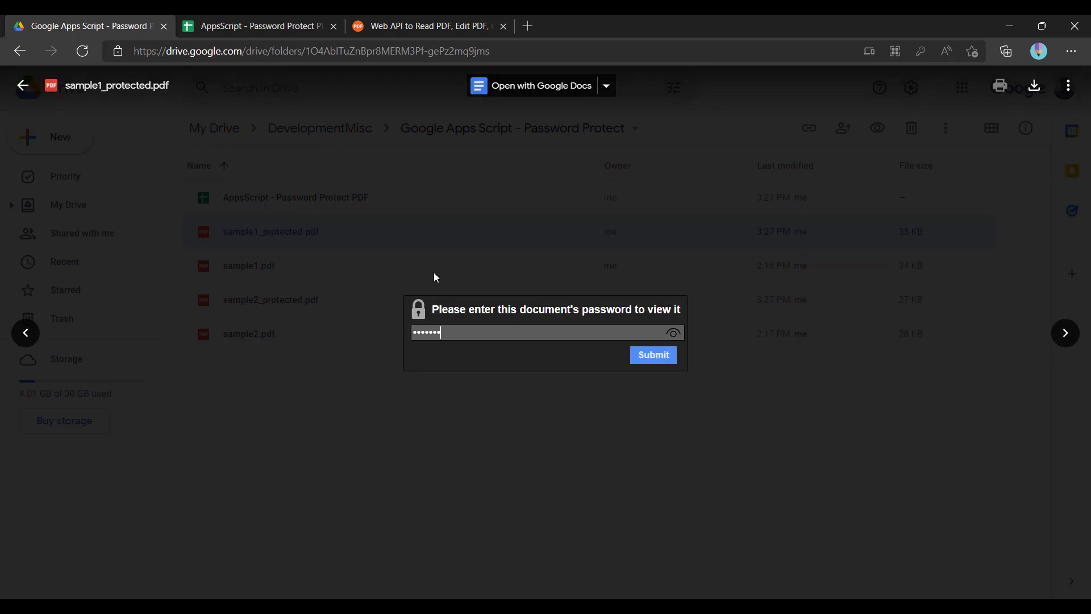
click(651, 355)
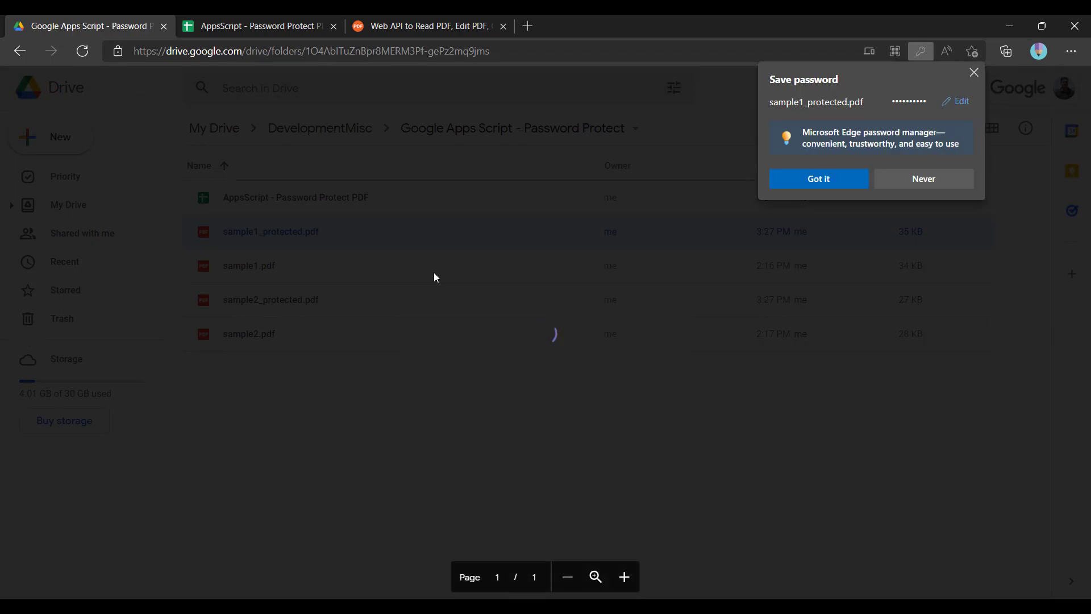
double_click(270, 231)
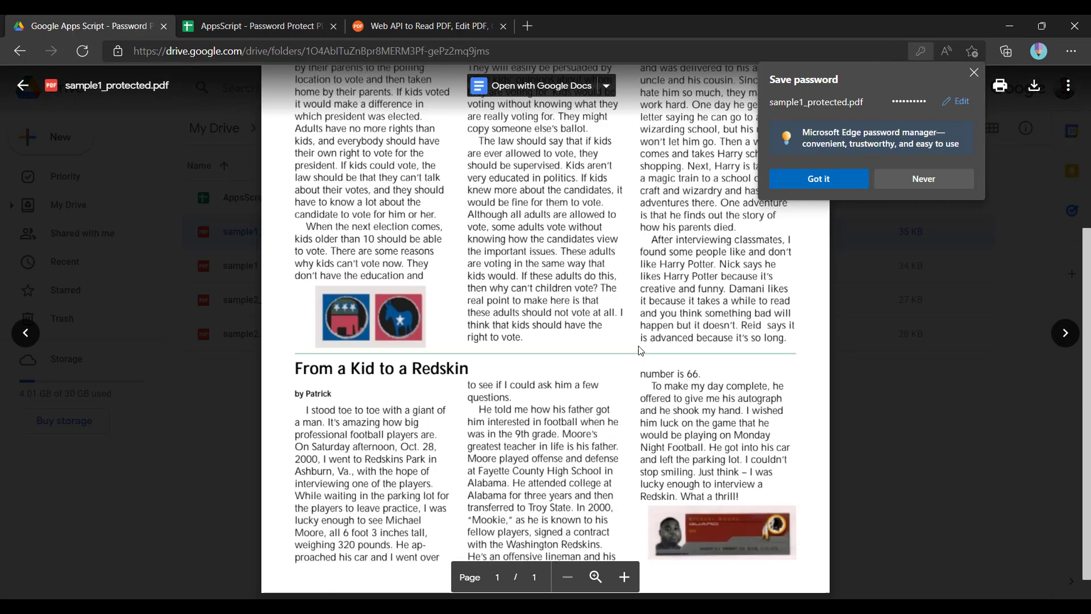
click(22, 85)
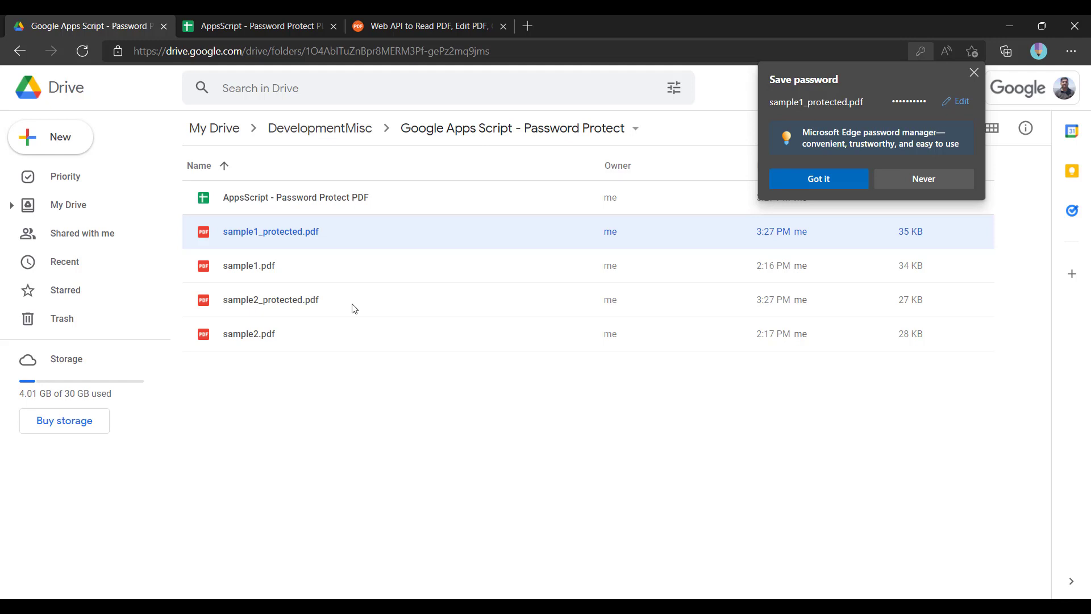
View sample2_protected.pdf after submitting its password, then return to the spreadsheet.
double_click(270, 299)
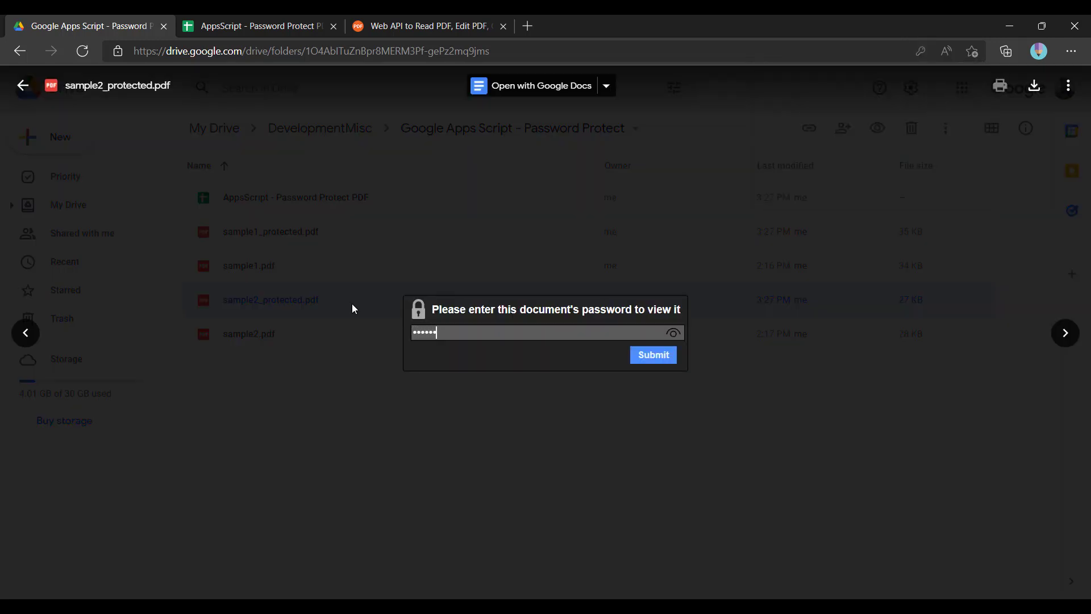
click(652, 355)
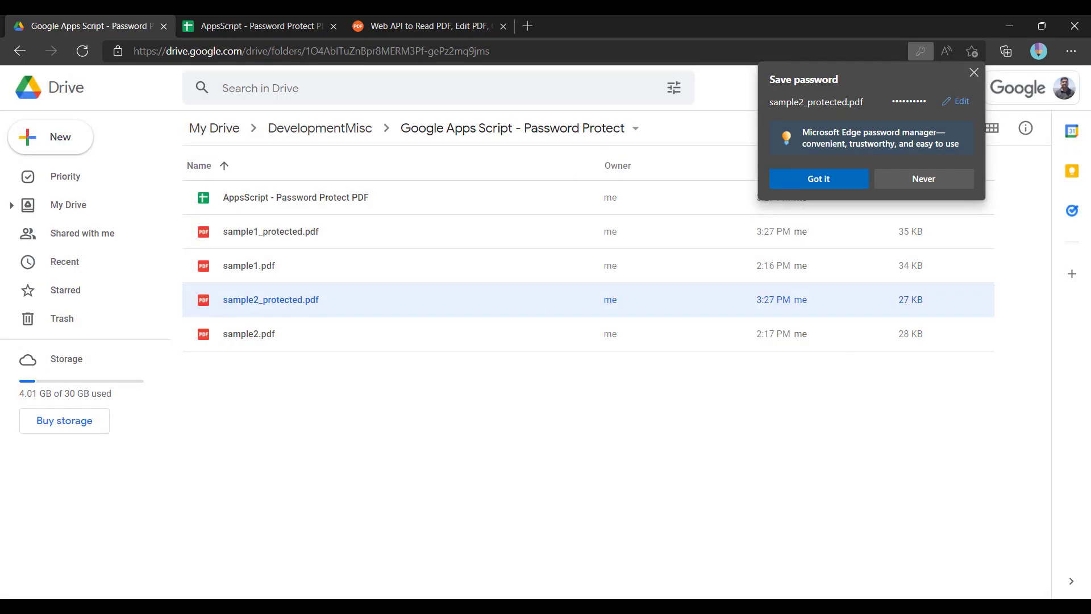
click(257, 27)
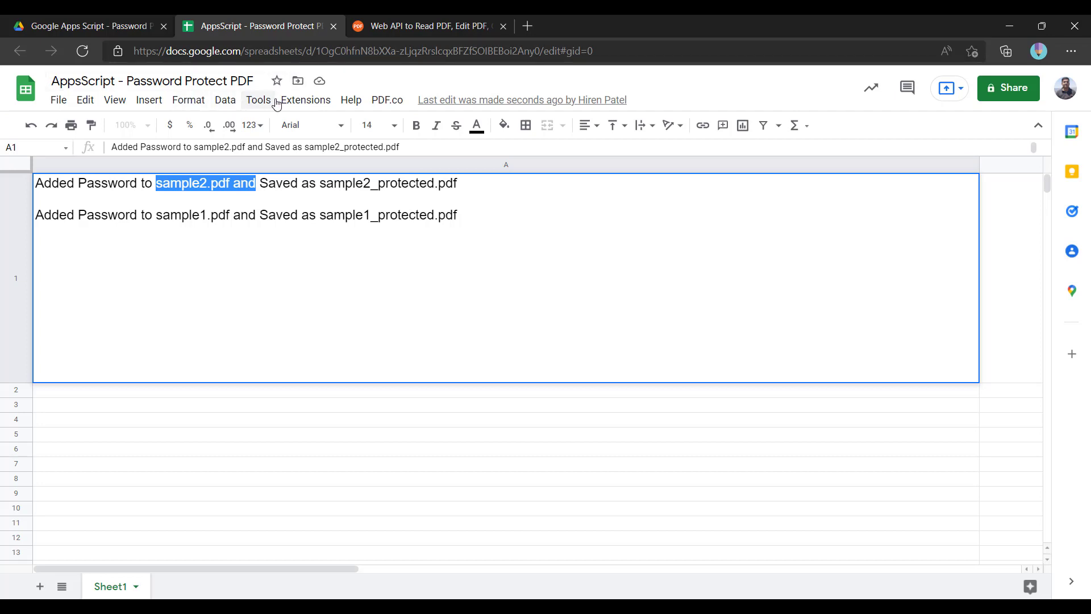
Launch the bound Apps Script project via Extensions > Apps Script.
click(304, 100)
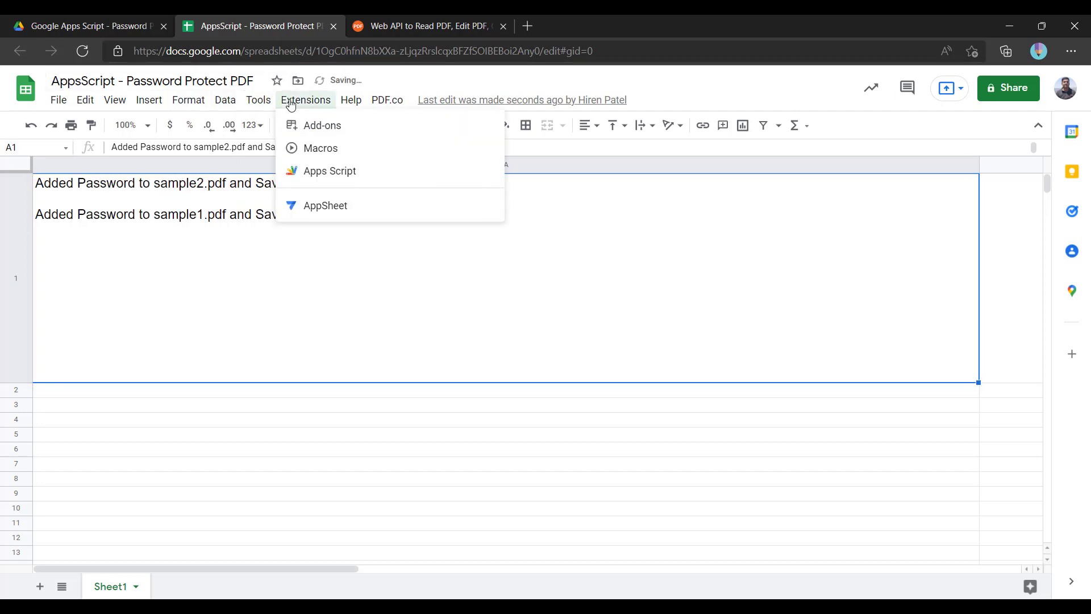
mouse_move(330, 171)
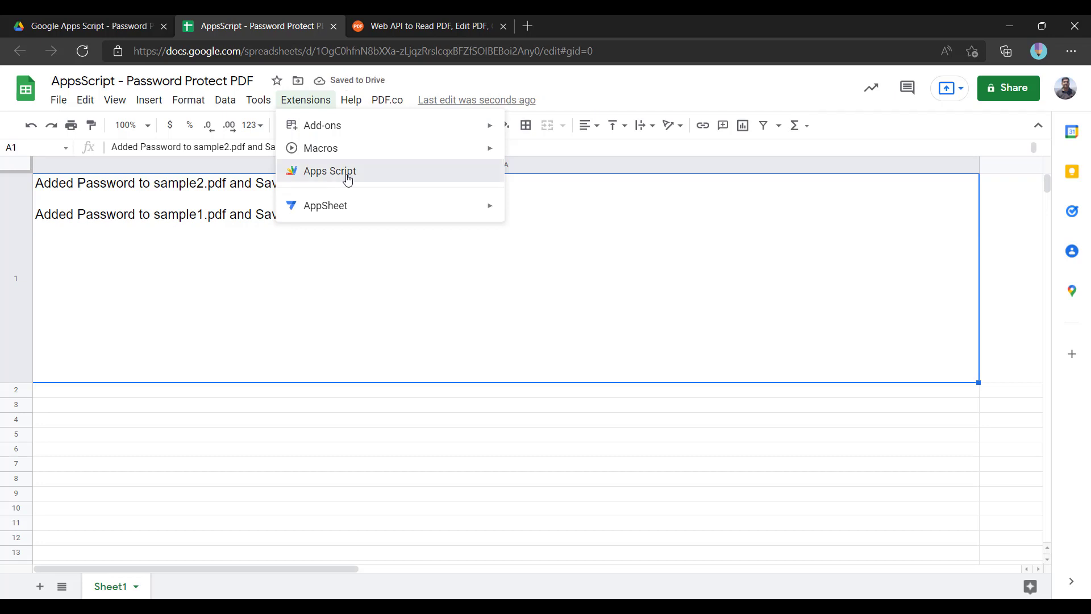
click(329, 170)
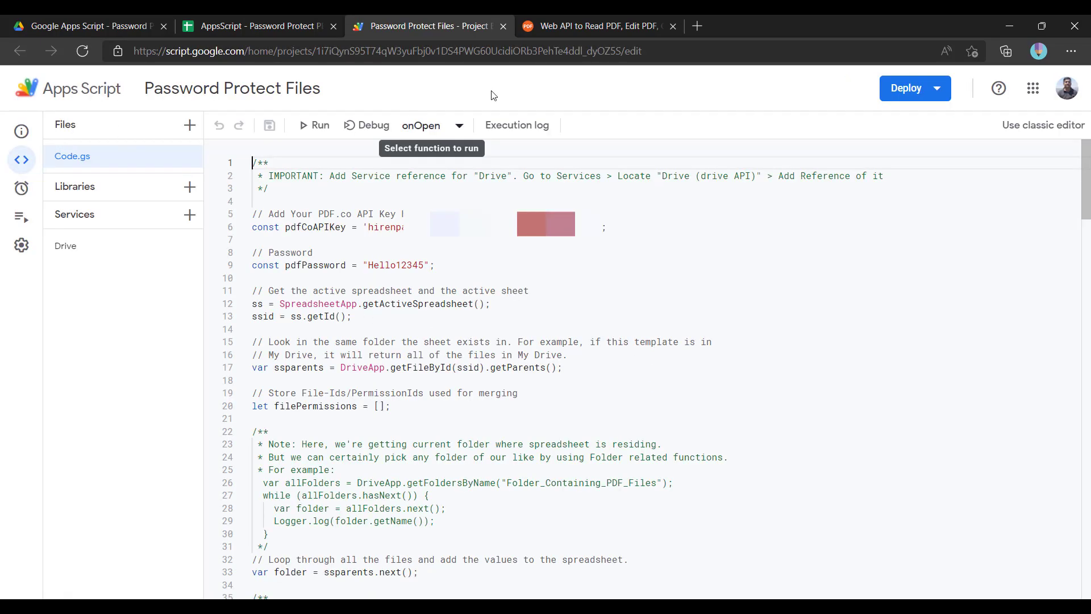
mouse_move(88, 185)
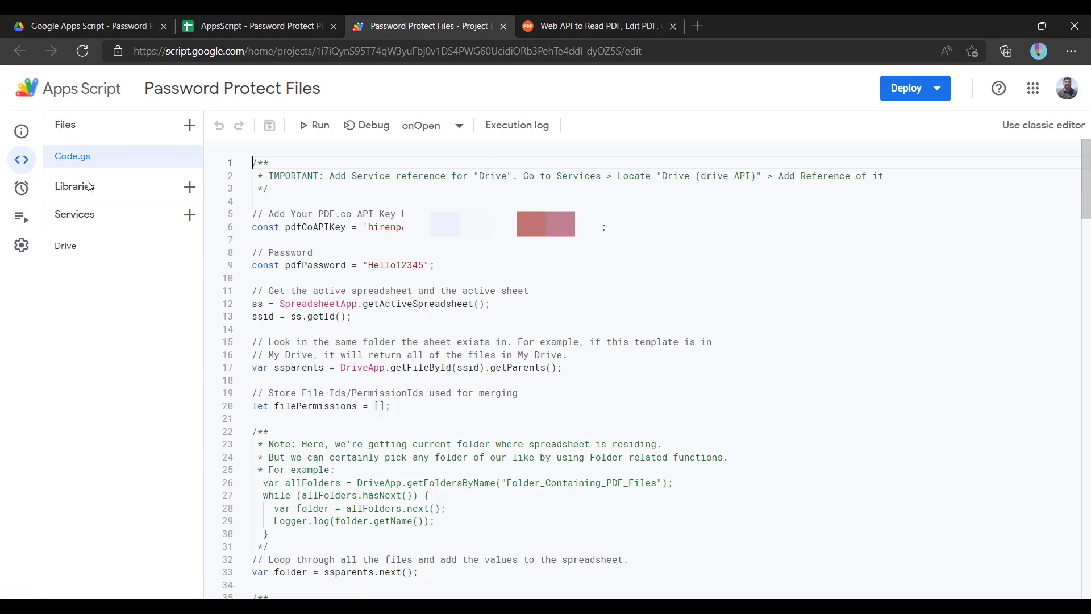
mouse_move(66, 245)
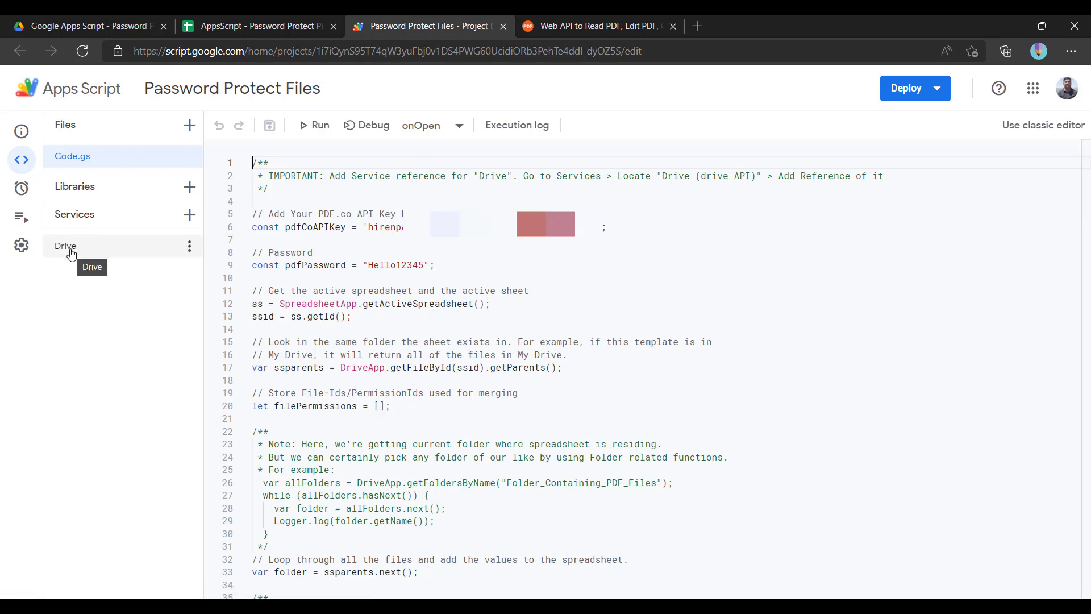
mouse_move(125, 327)
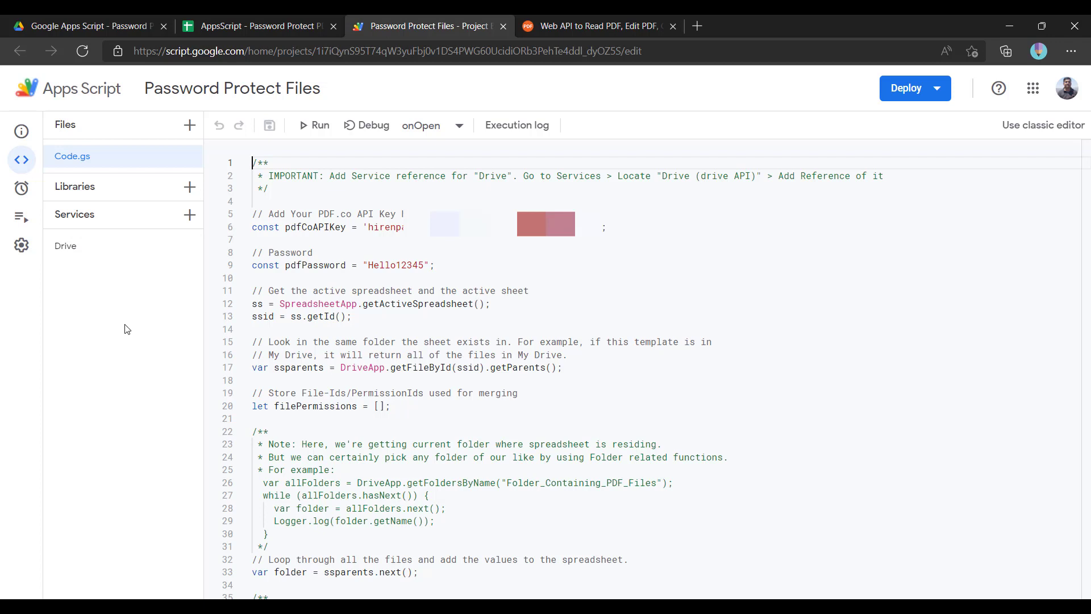
double_click(314, 227)
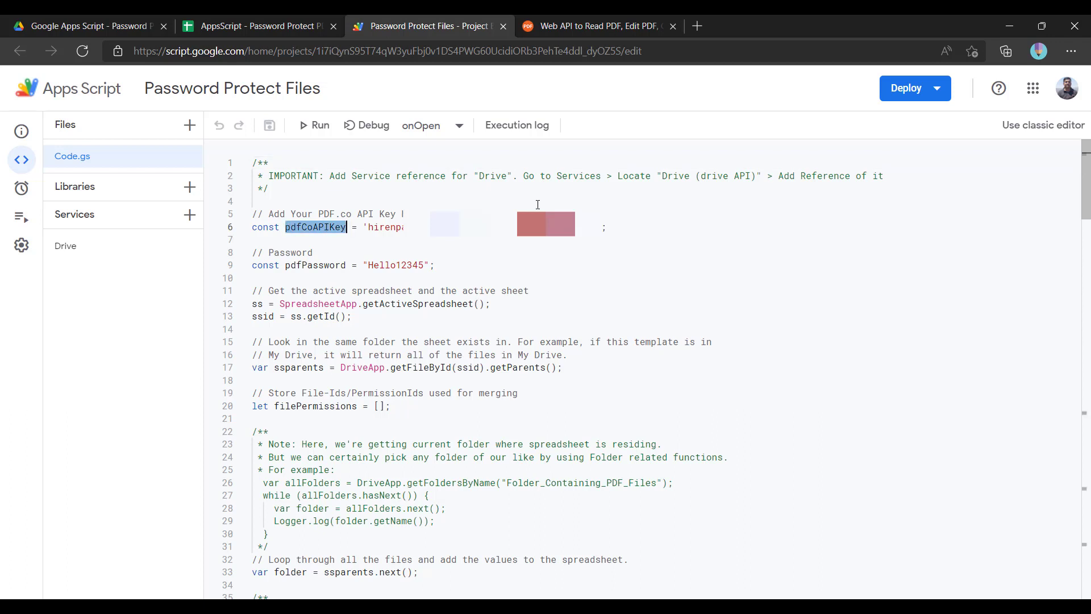
mouse_move(516, 125)
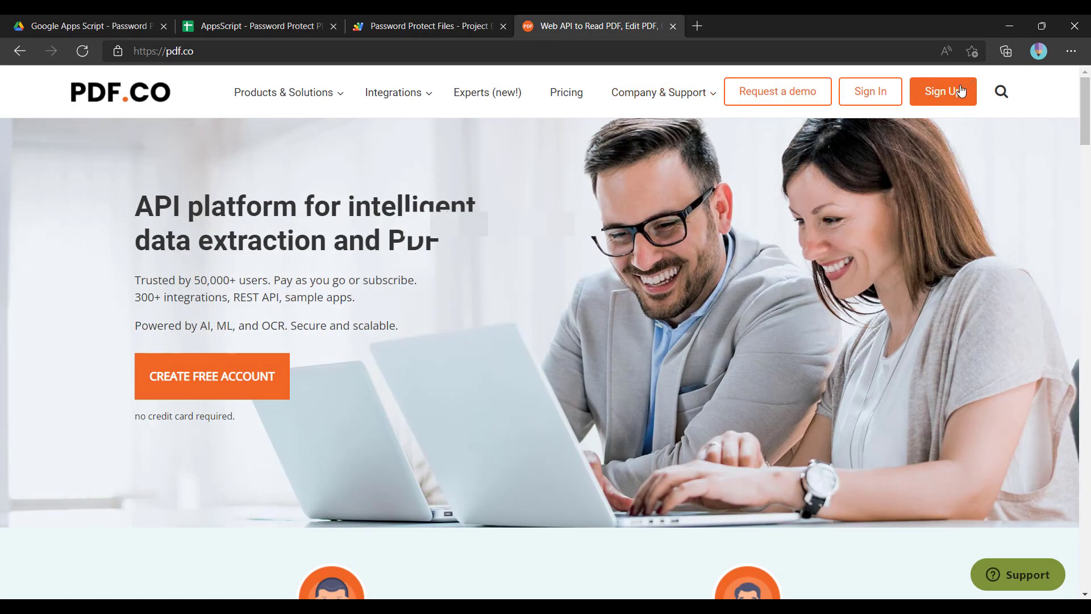
click(429, 26)
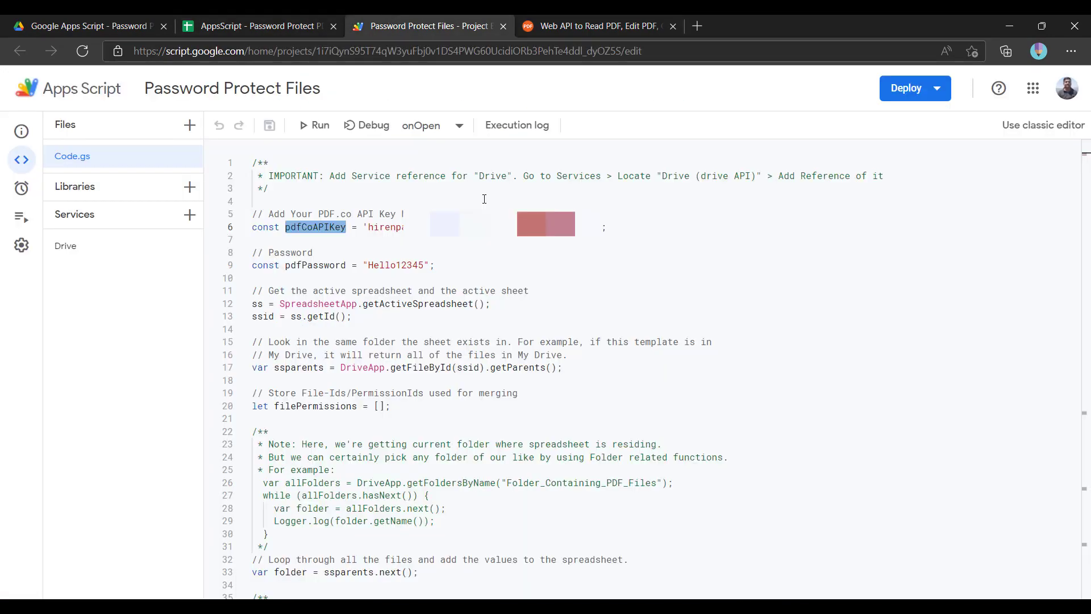
mouse_move(598, 337)
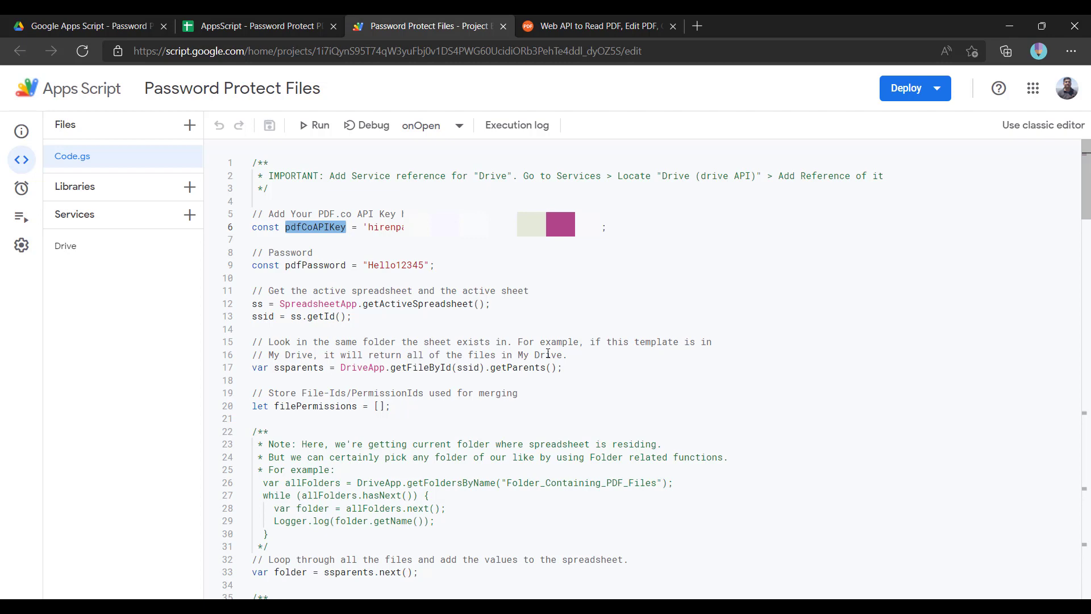
scroll(down, 3)
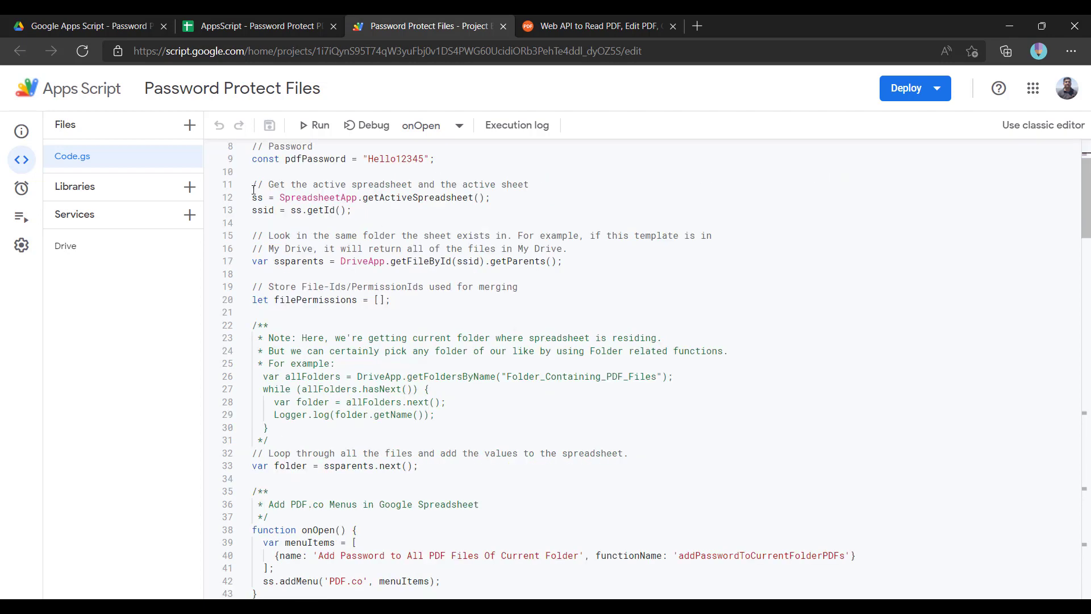
drag(252, 197, 352, 210)
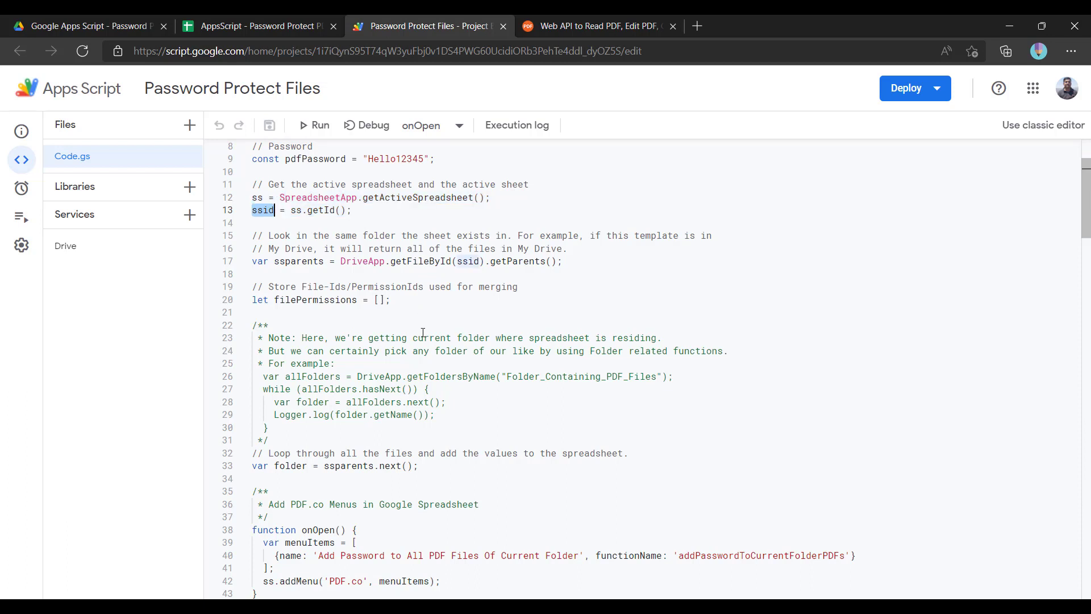
double_click(299, 261)
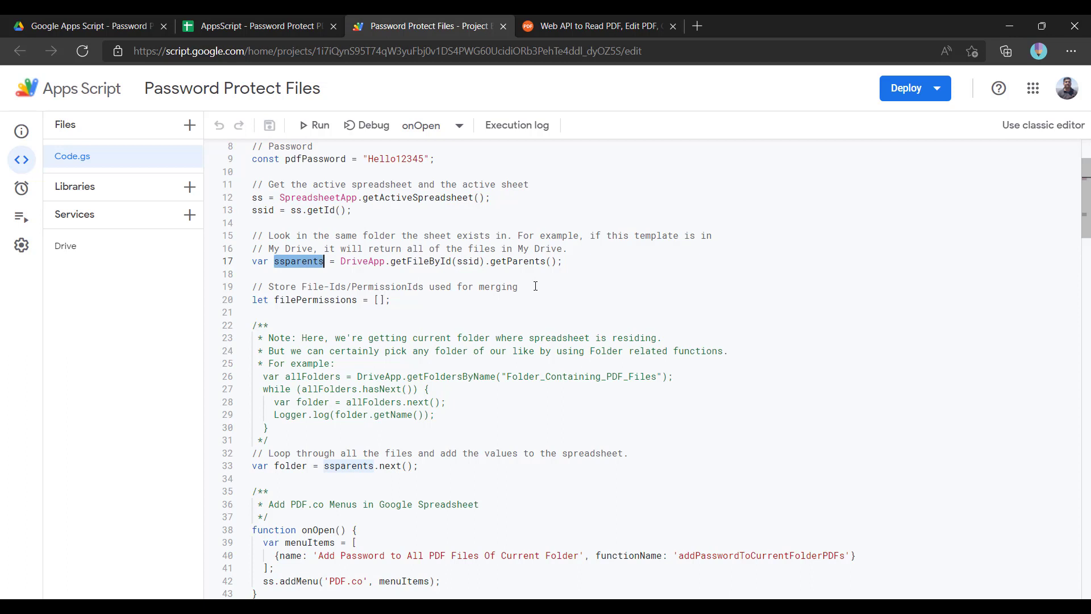
scroll(down, 3)
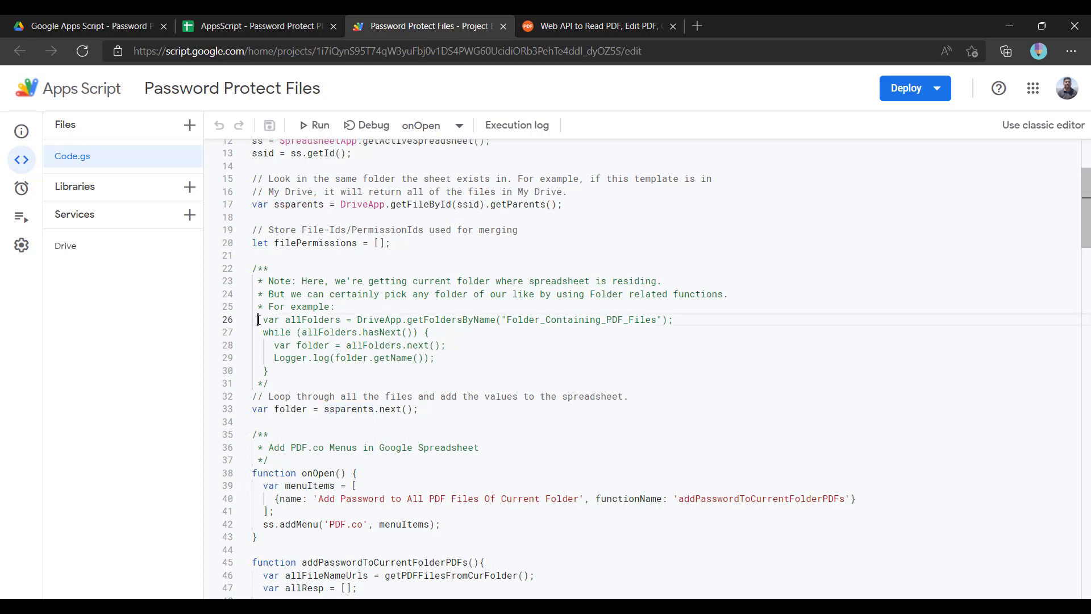
drag(259, 319, 268, 370)
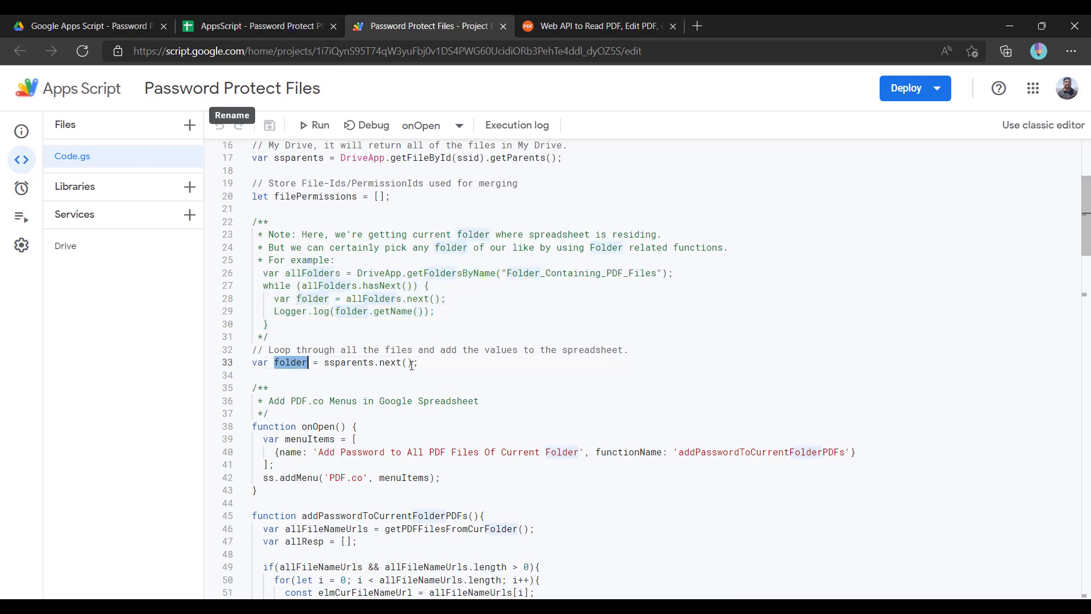
scroll(down, 3)
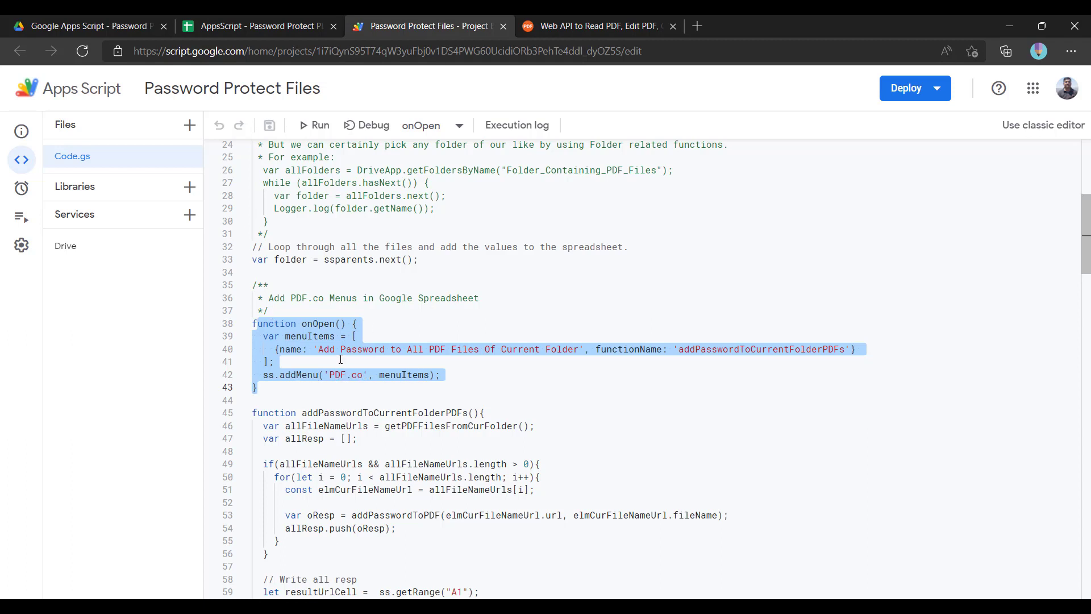
click(320, 349)
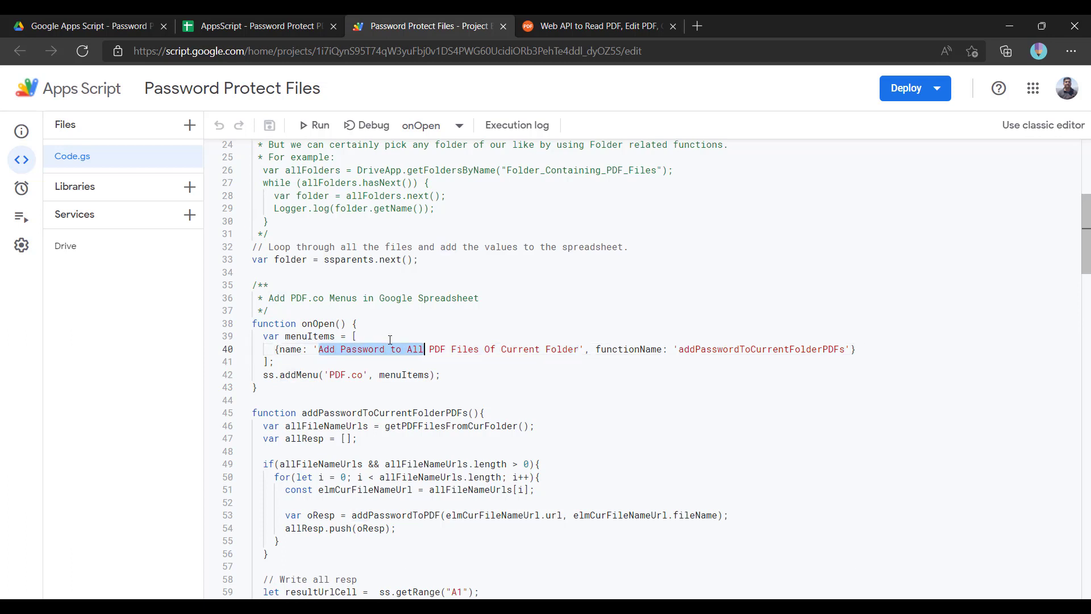
drag(423, 349, 541, 349)
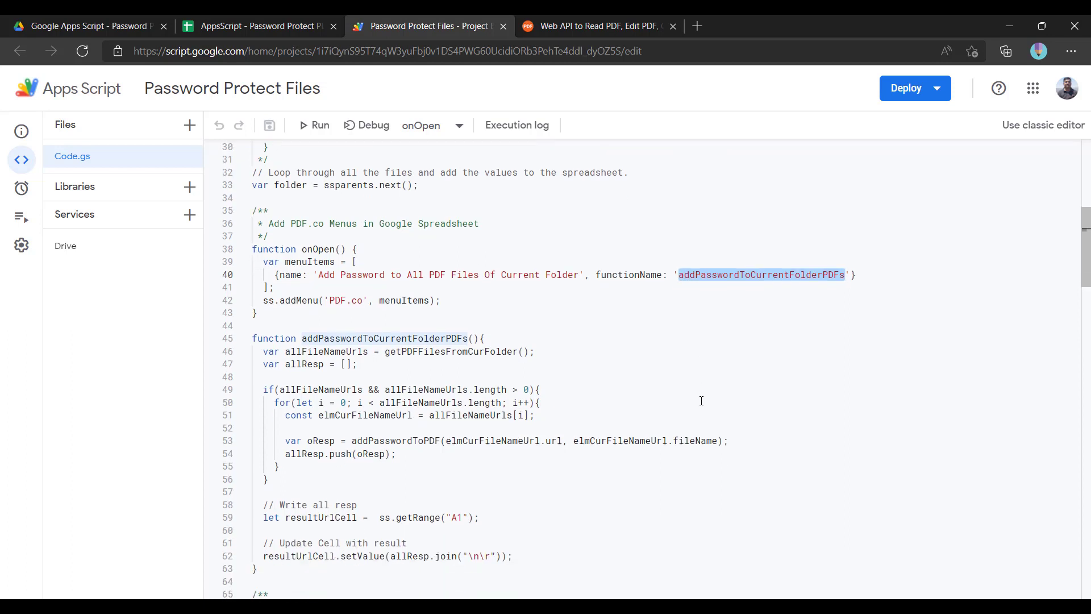
scroll(down, 3)
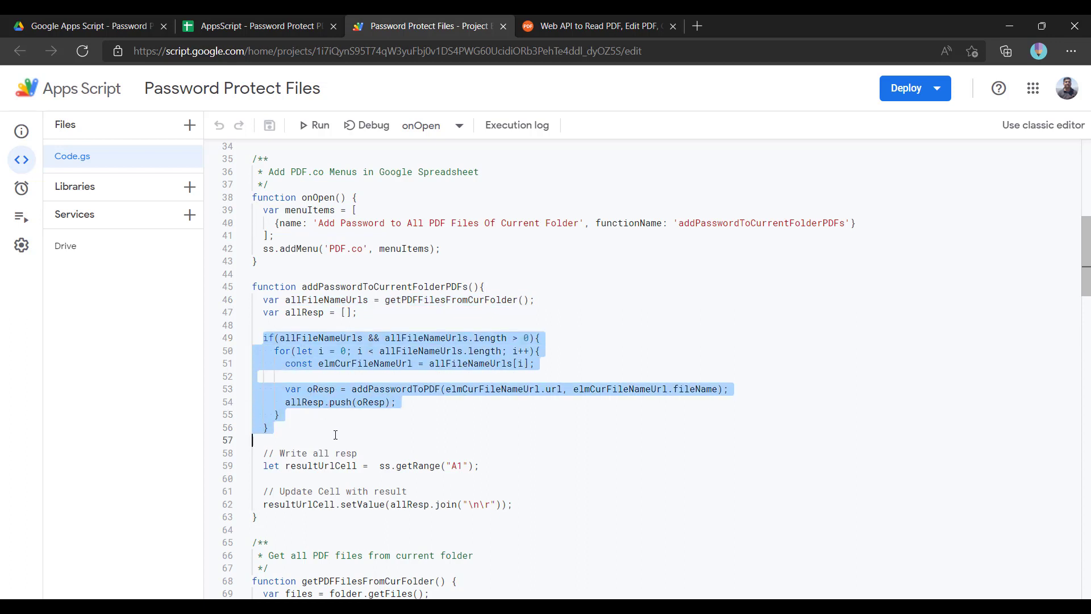
mouse_move(434, 411)
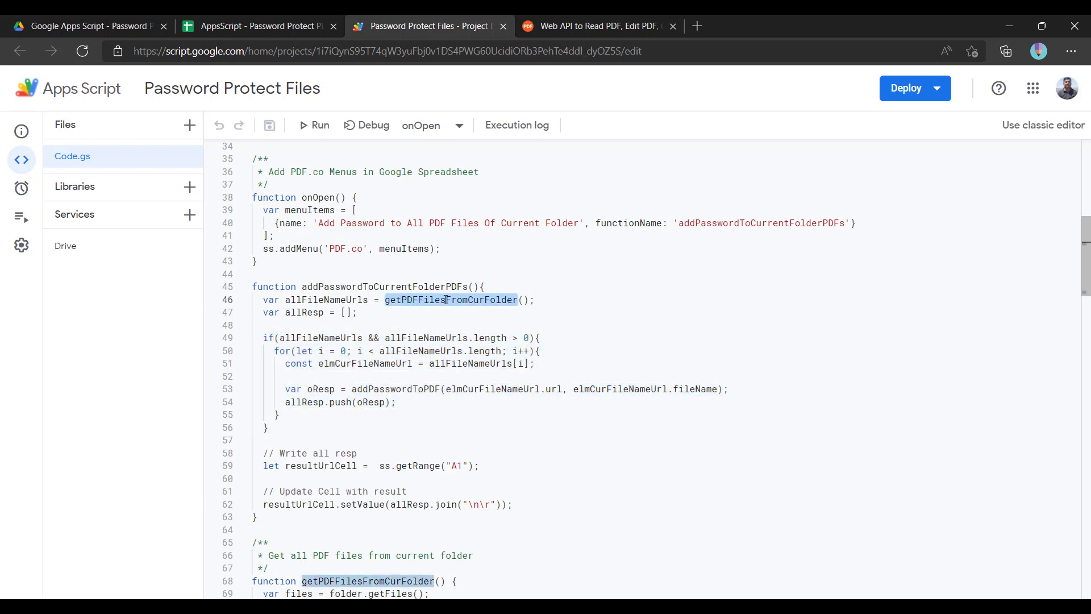
key(Ctrl+f)
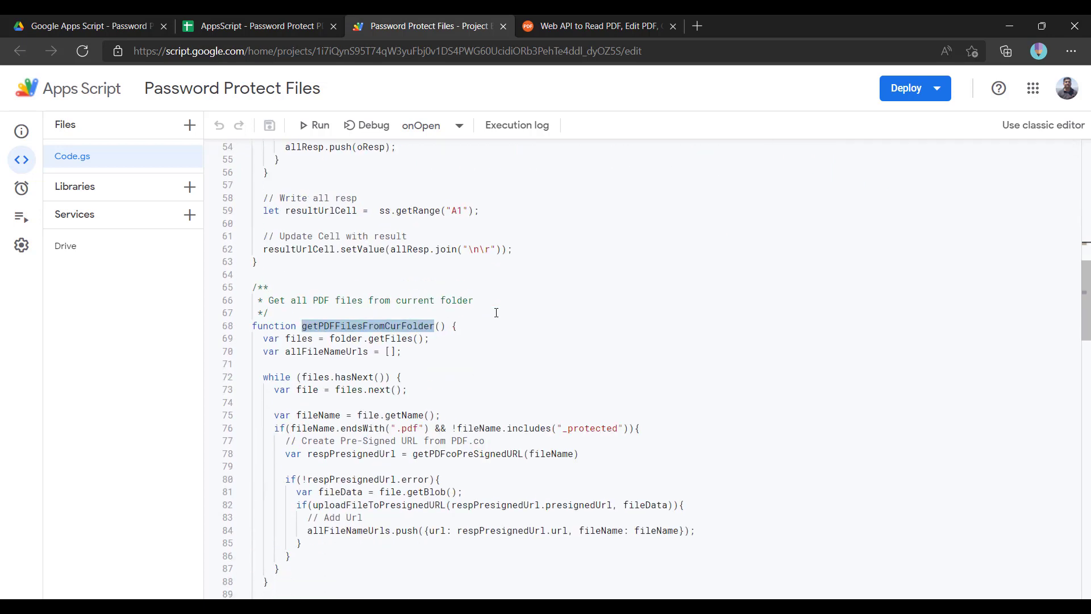
scroll(down, 3)
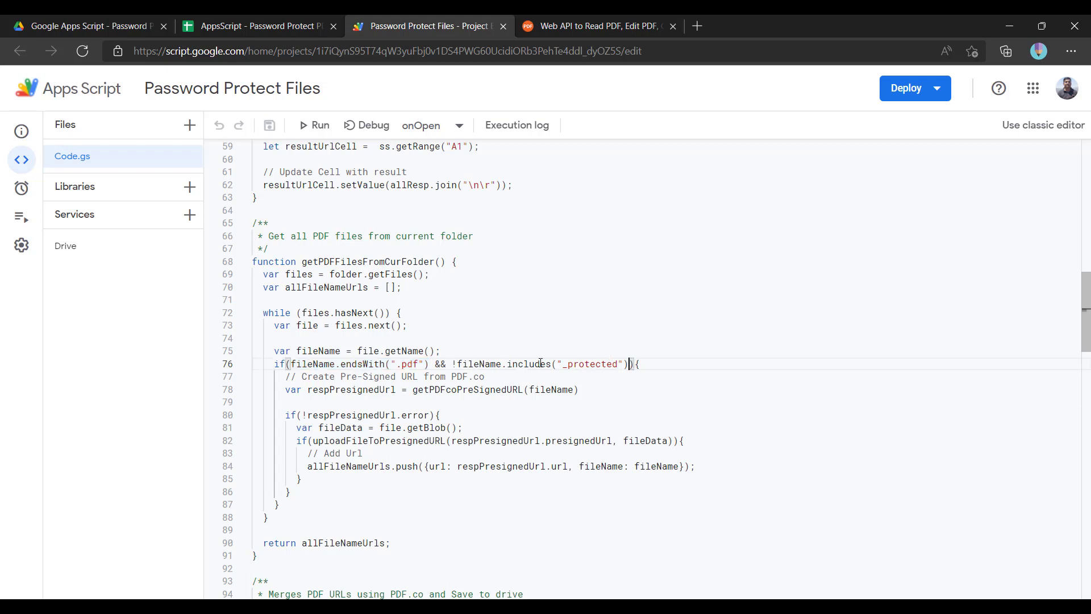
drag(462, 363, 629, 364)
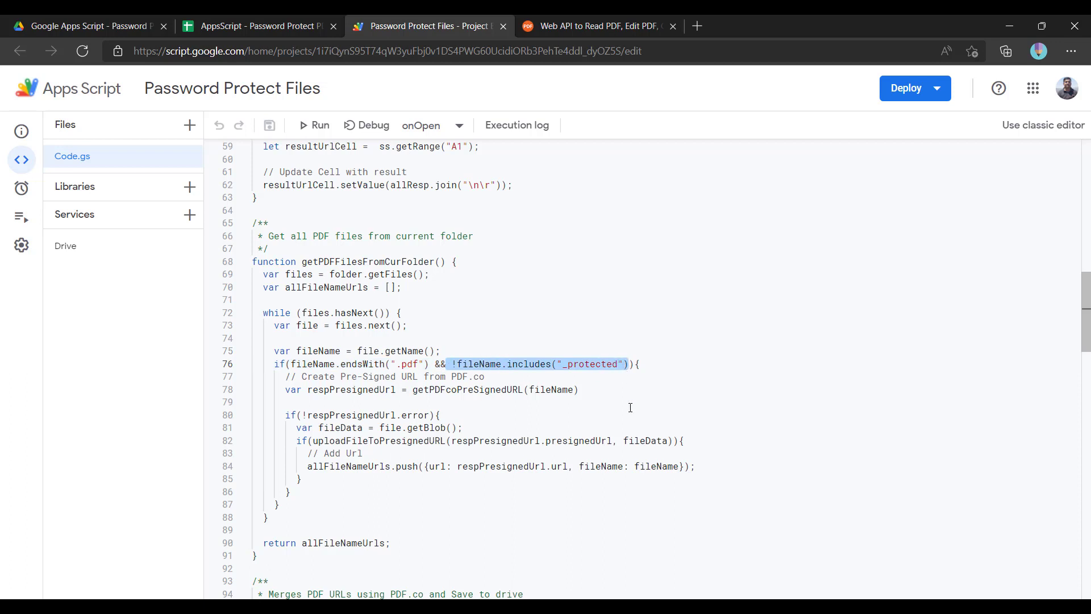
scroll(down, 3)
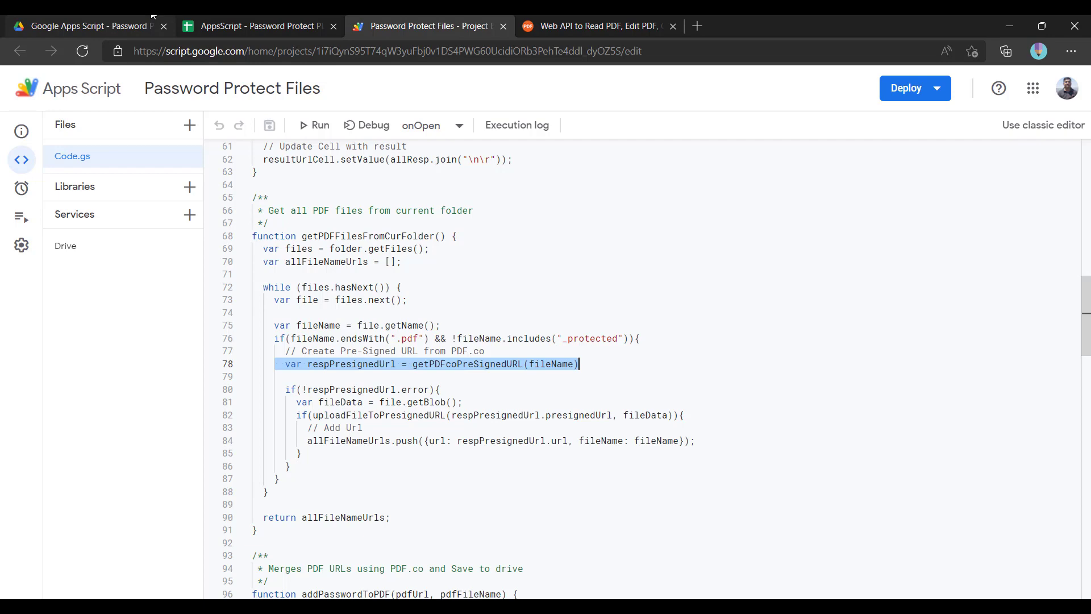
click(83, 26)
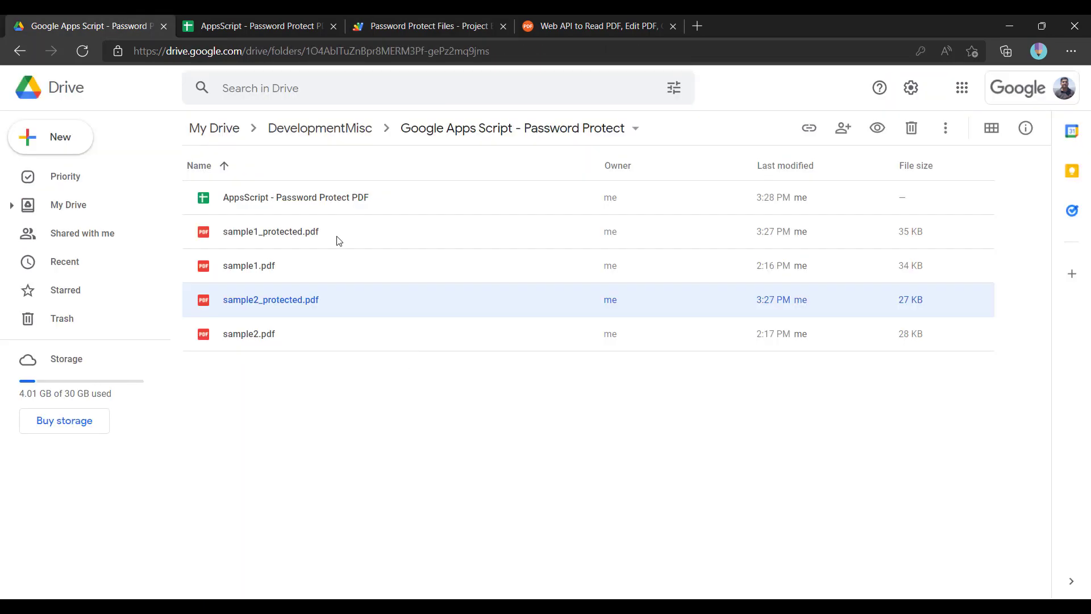
click(424, 26)
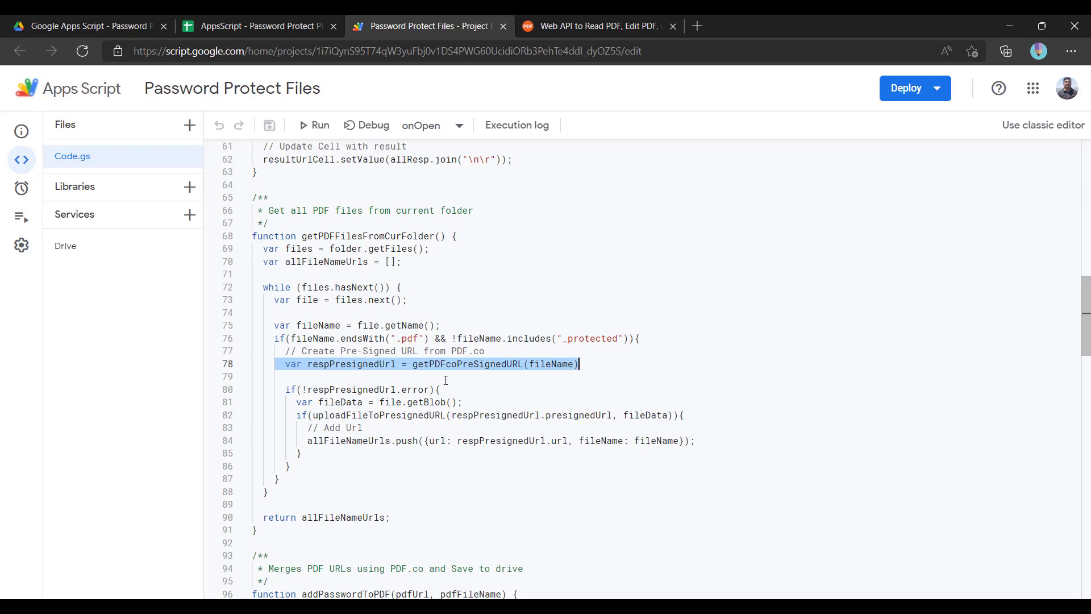
scroll(down, 3)
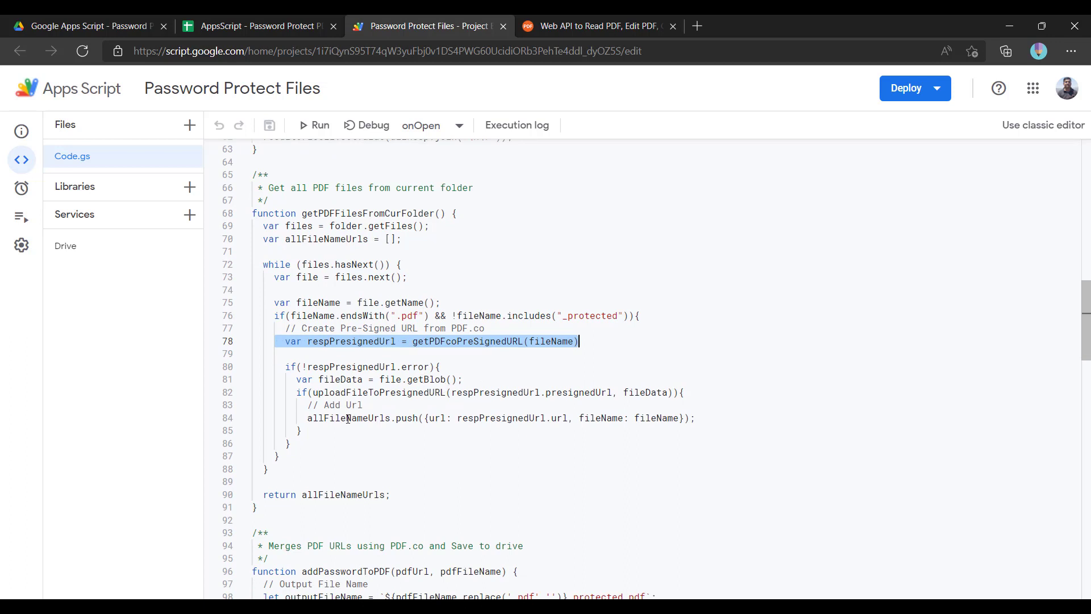
double_click(349, 417)
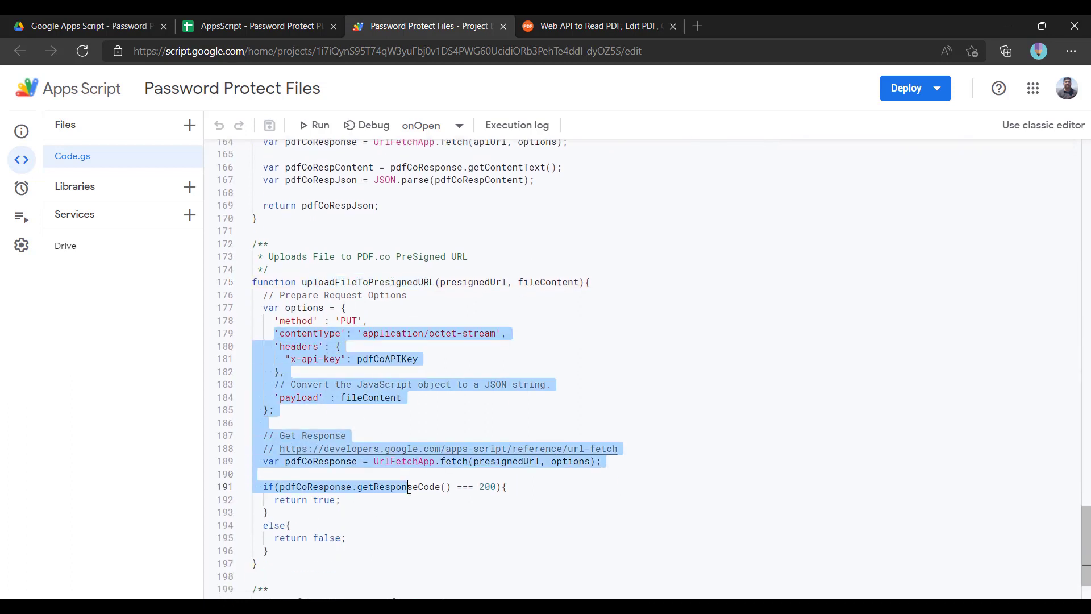
scroll(down, 3)
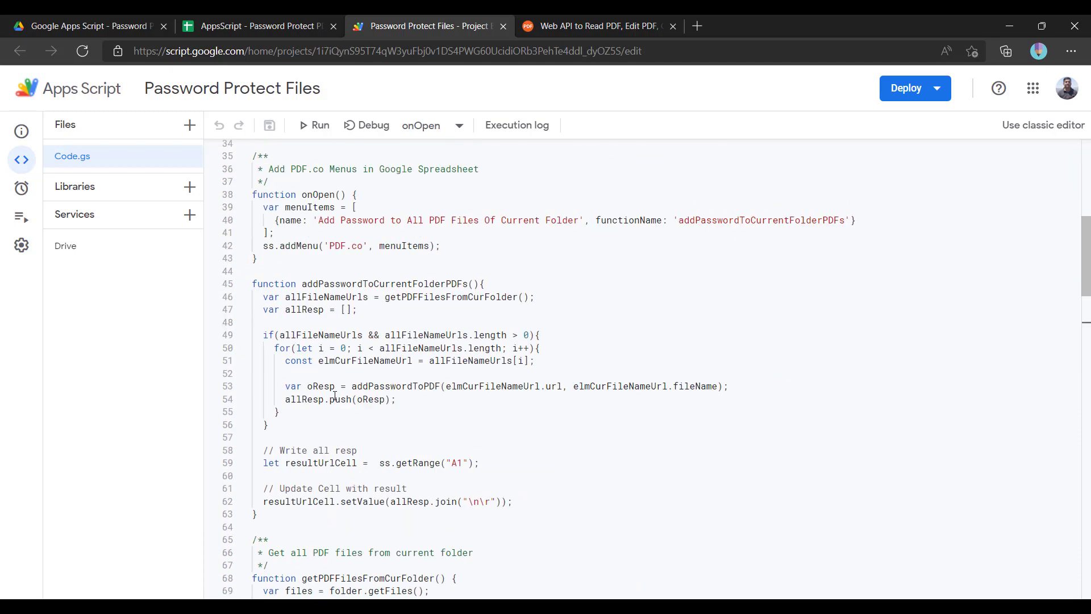
Review addPasswordToPDF and highlight its permission and encryption payload options.
scroll(down, 3)
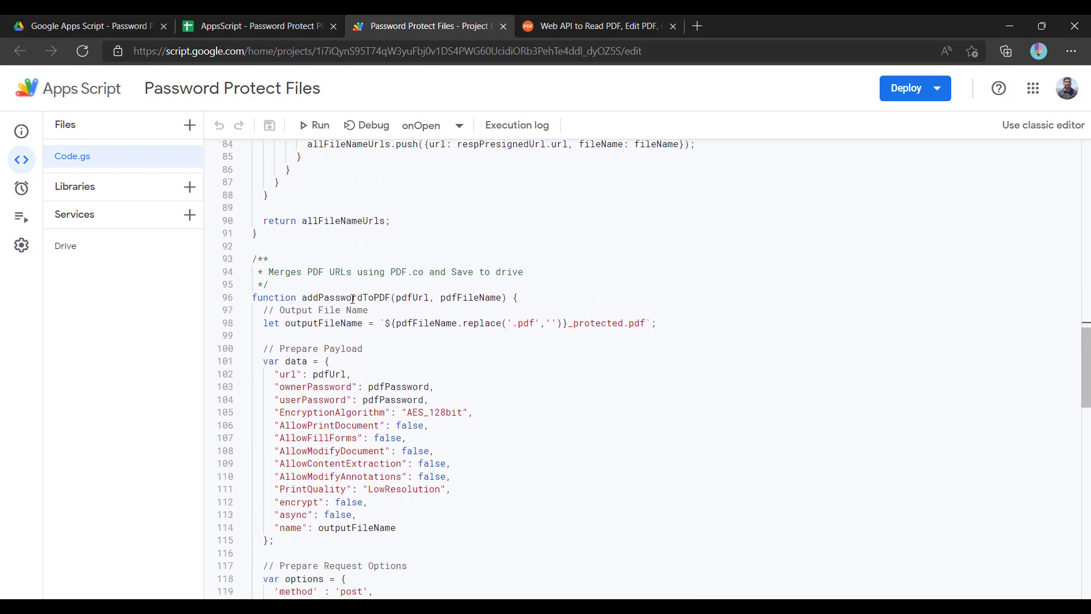
double_click(346, 297)
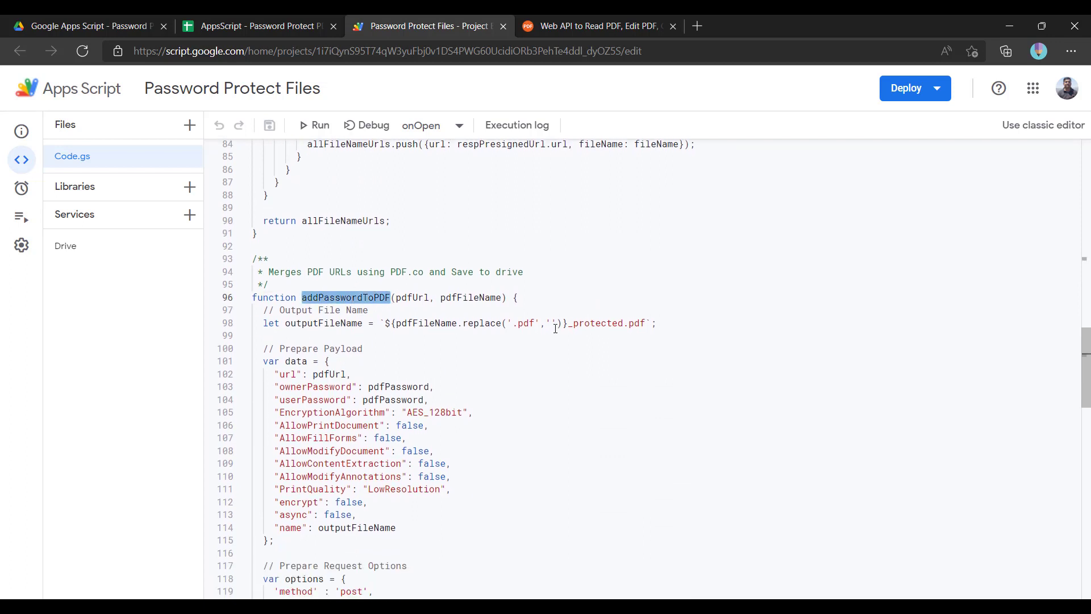
scroll(down, 3)
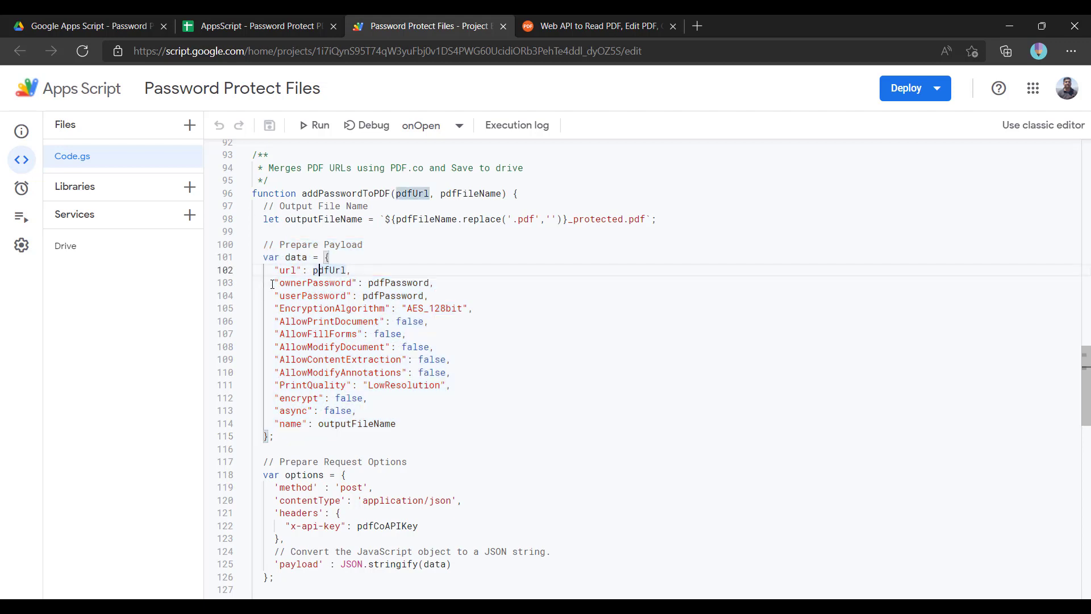
drag(276, 283, 430, 295)
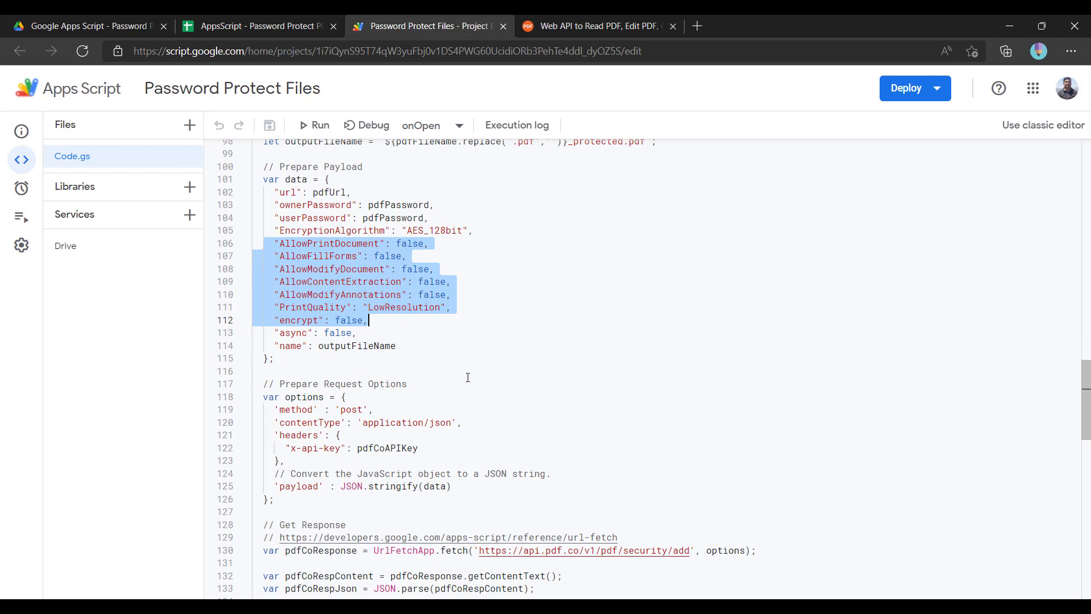
Highlight the PDF.co security endpoint URL and uploadFile helper, then view the spreadsheet results log.
scroll(down, 3)
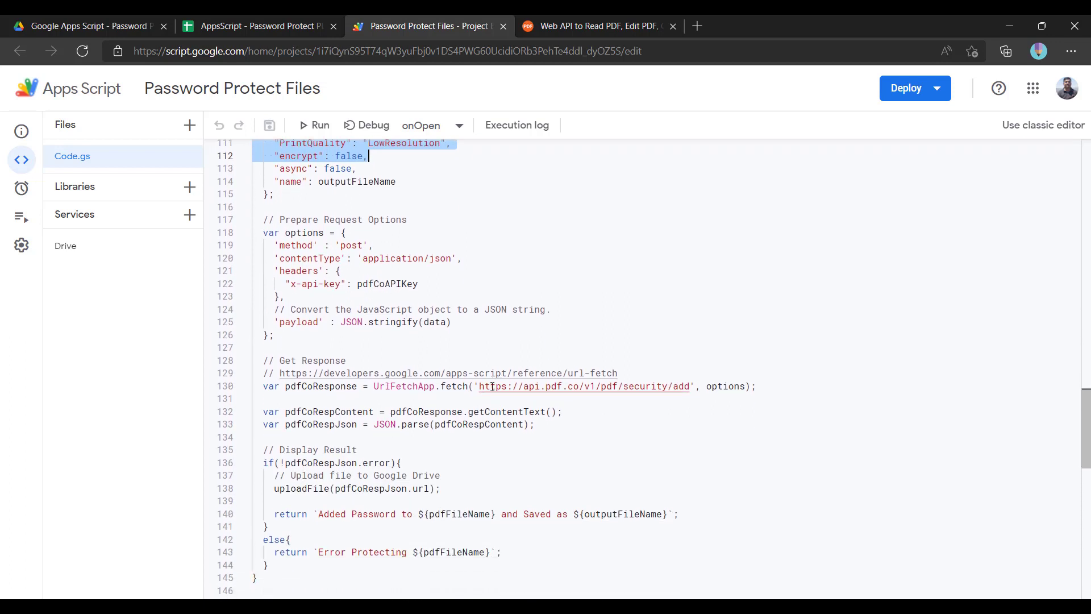
double_click(583, 387)
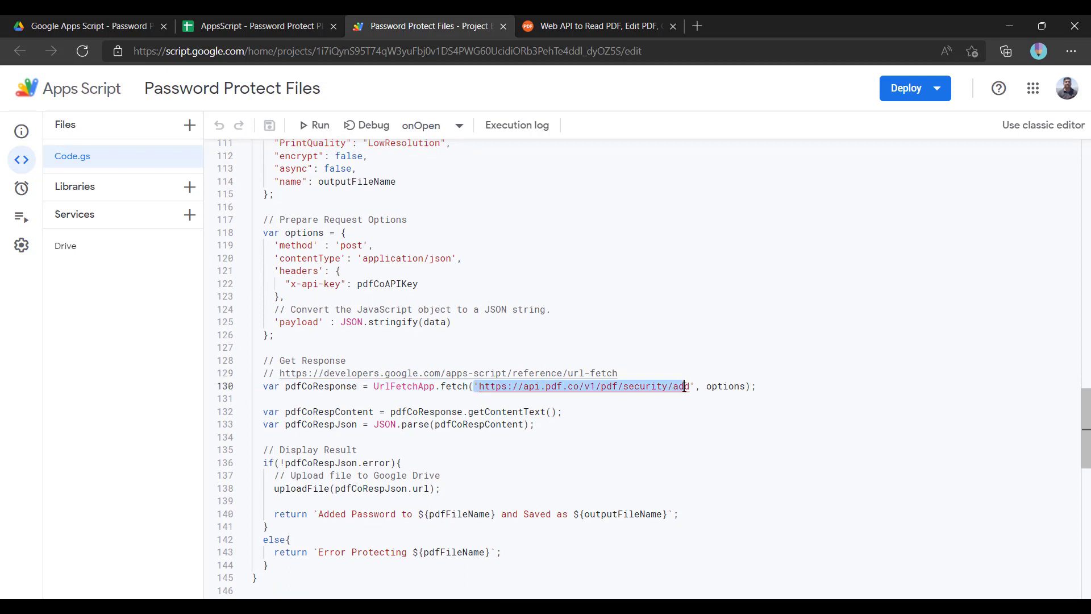
scroll(down, 3)
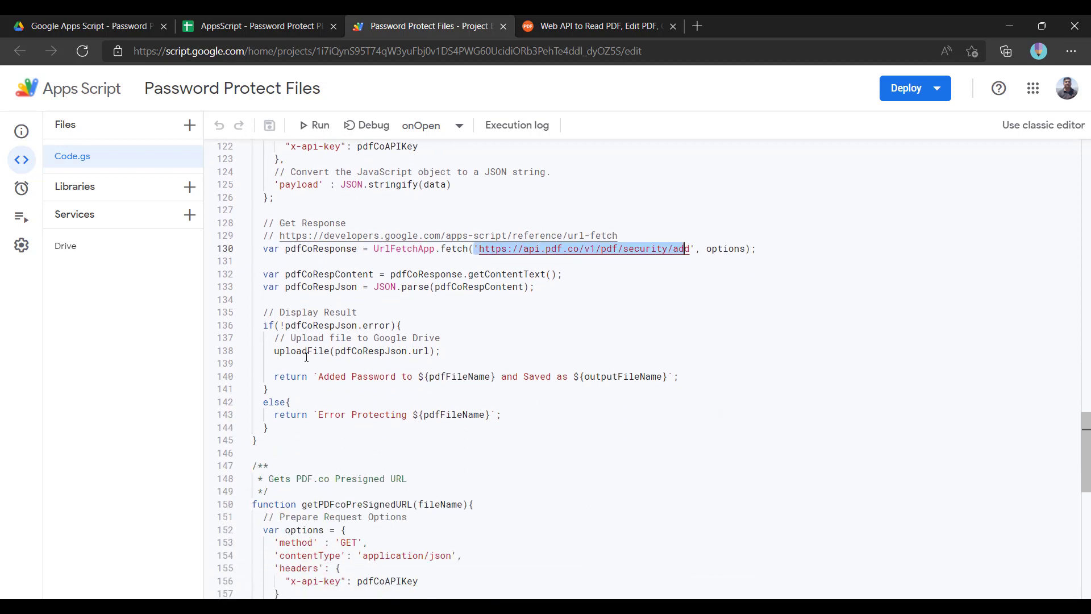
double_click(301, 351)
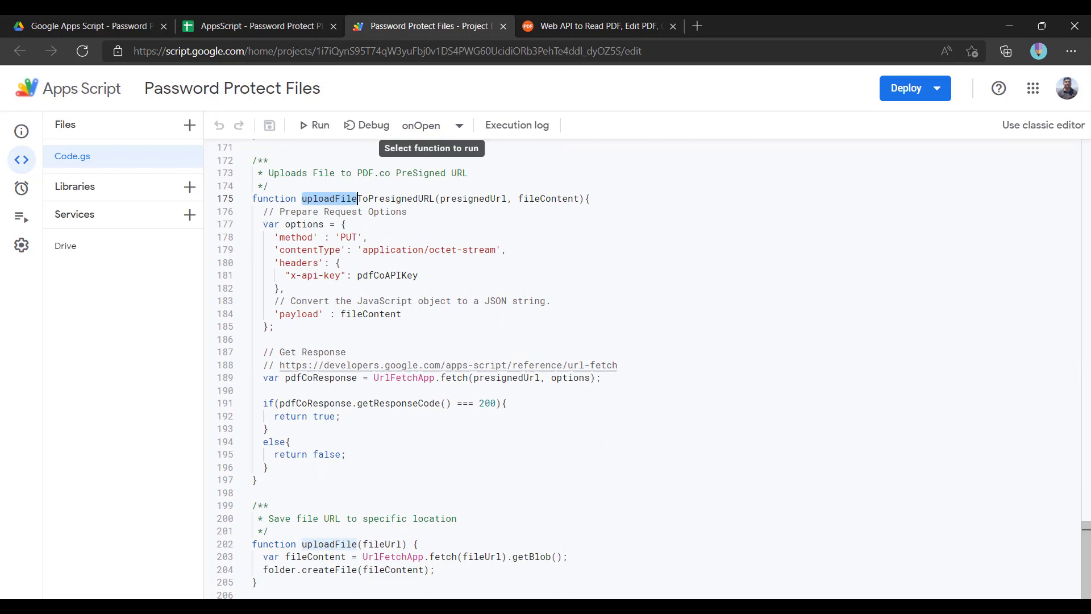
click(258, 26)
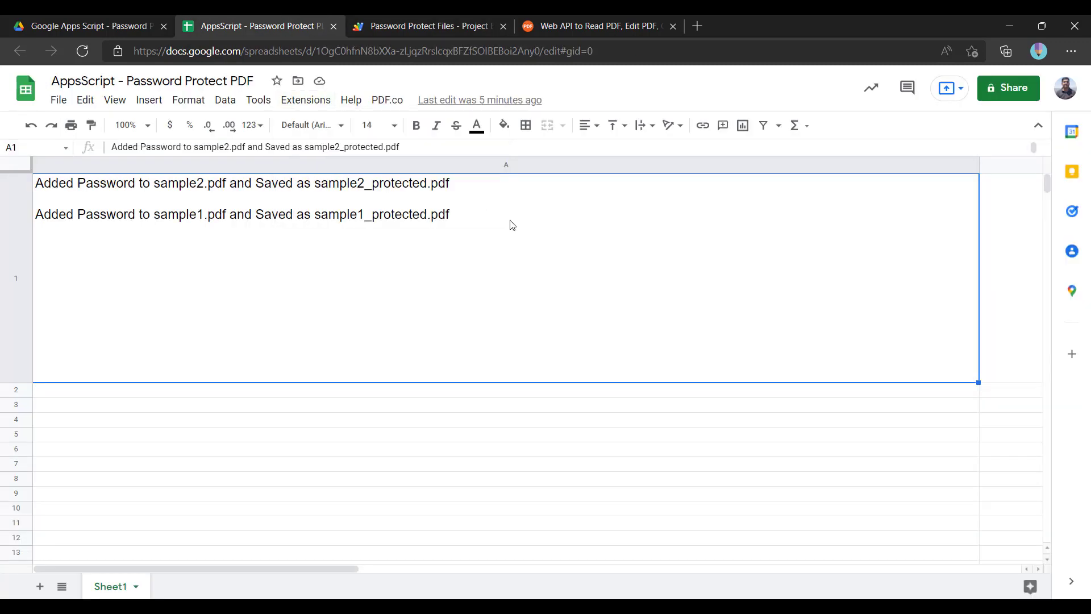